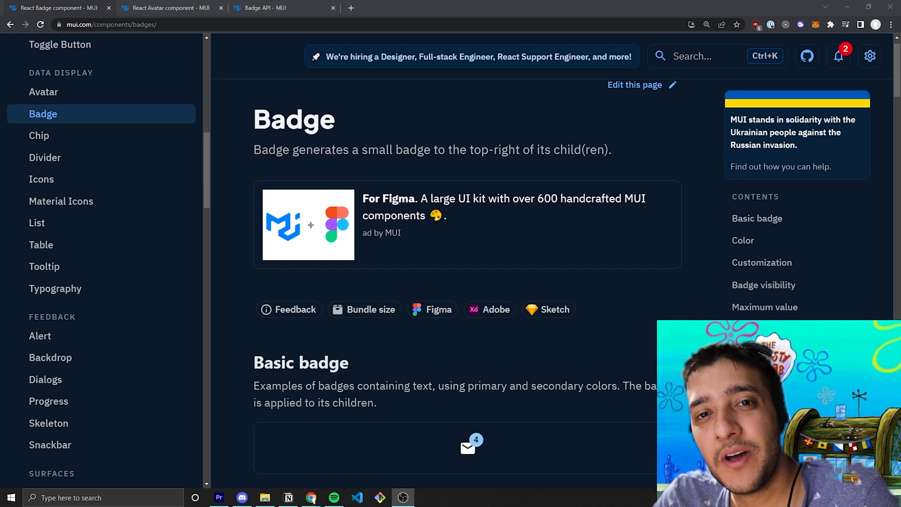
mouse_move(394, 226)
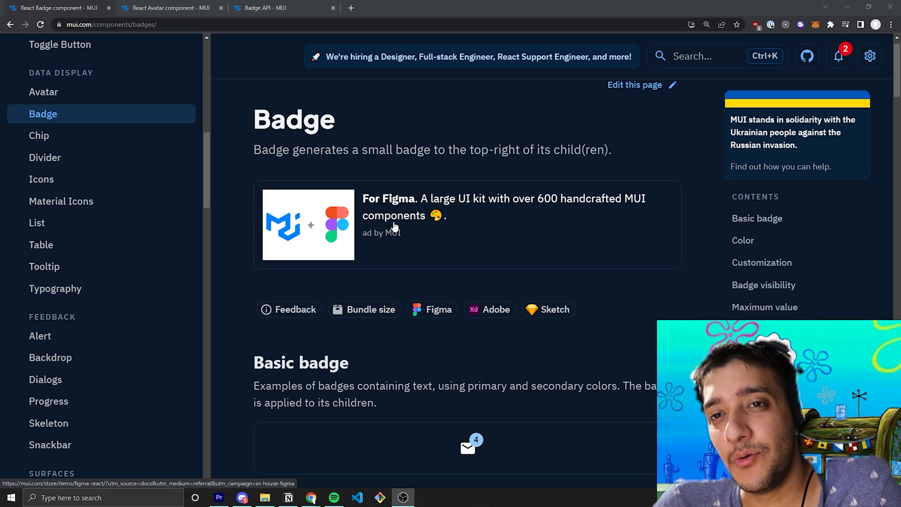
mouse_move(167, 13)
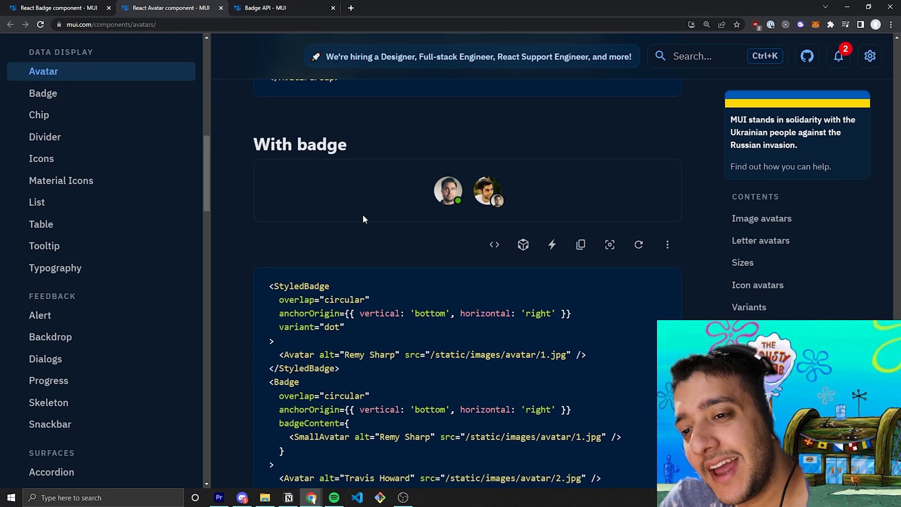
mouse_move(463, 208)
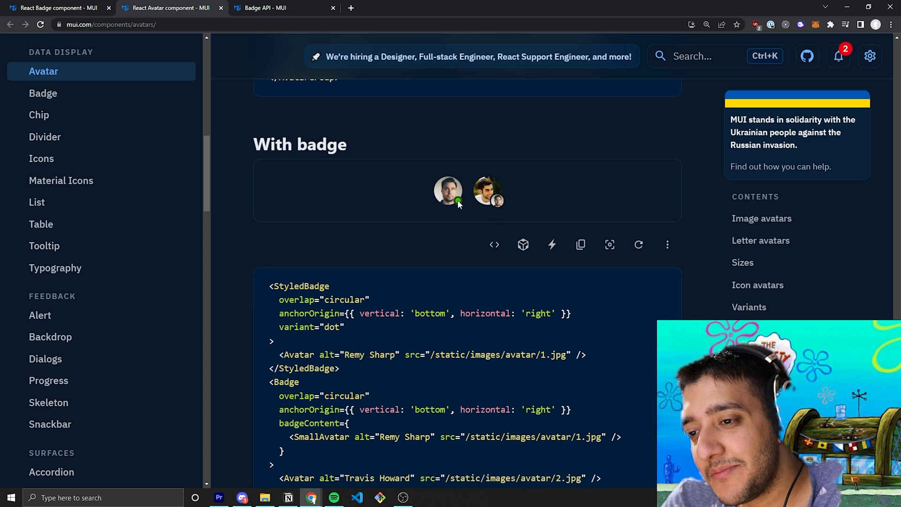
mouse_move(465, 220)
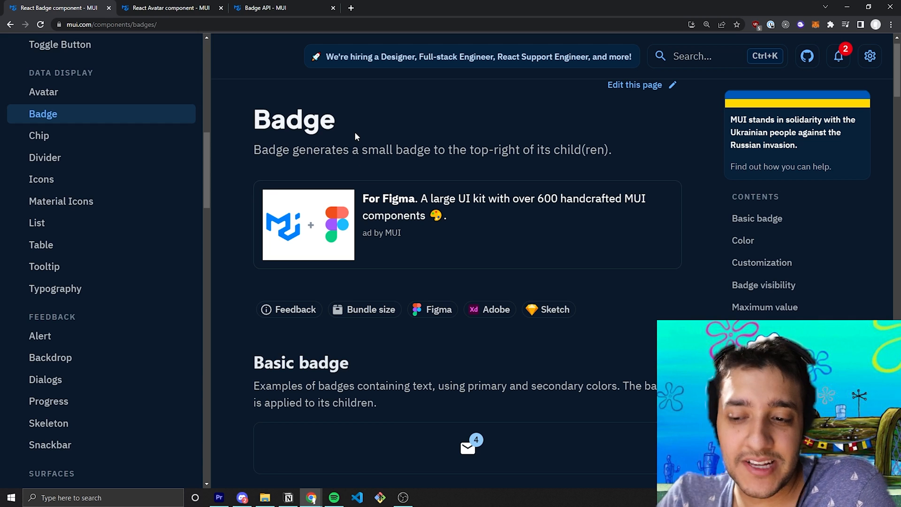
Scroll to the Basic badge demo, a mail icon with a 4 badge, and its code
scroll(down, 3)
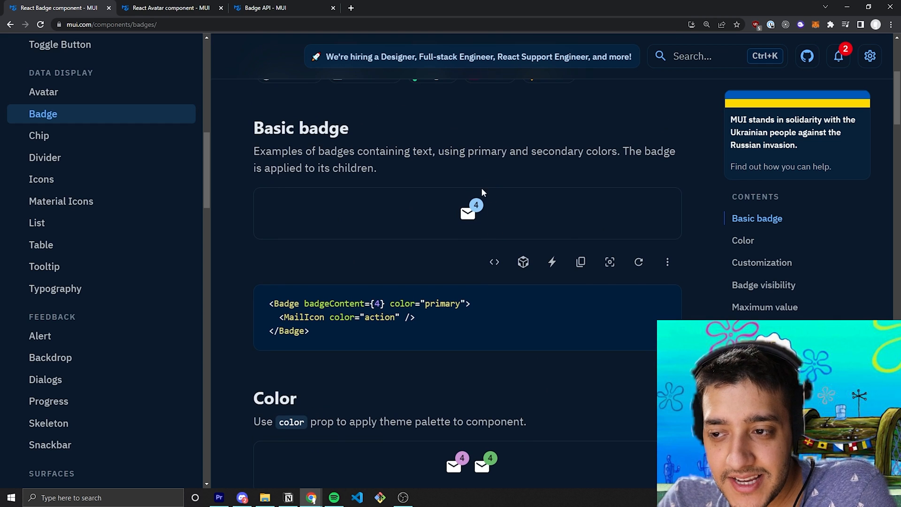
mouse_move(487, 206)
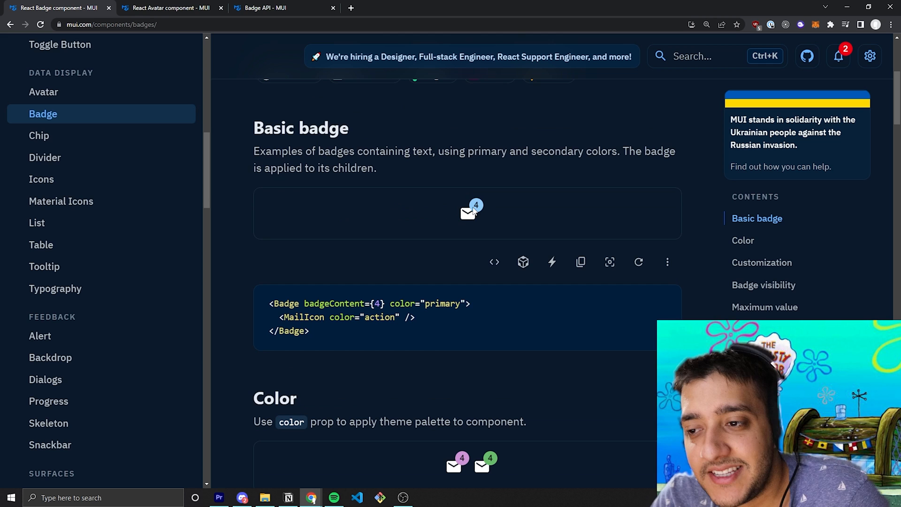
mouse_move(492, 209)
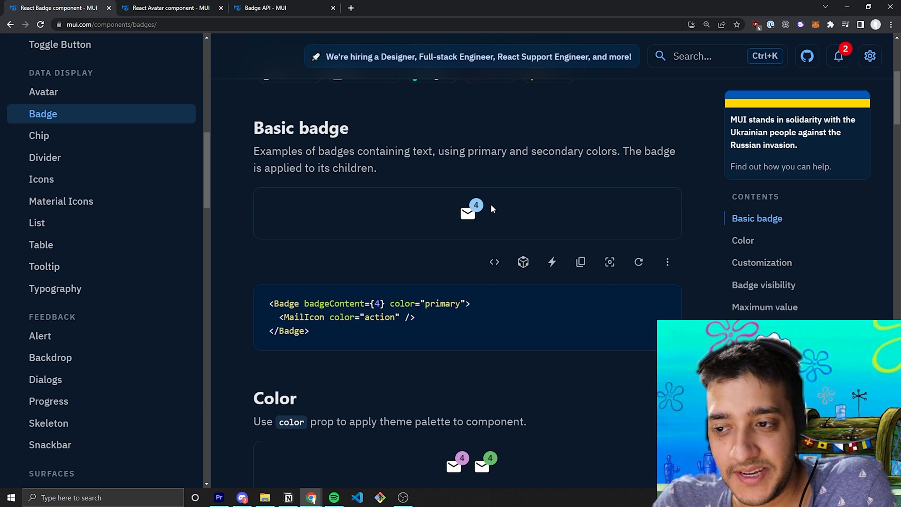
mouse_move(488, 210)
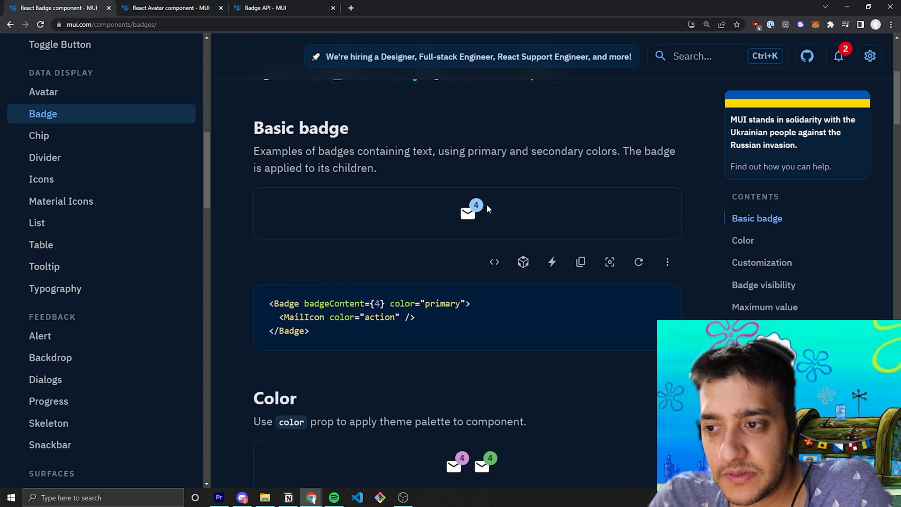
mouse_move(838, 56)
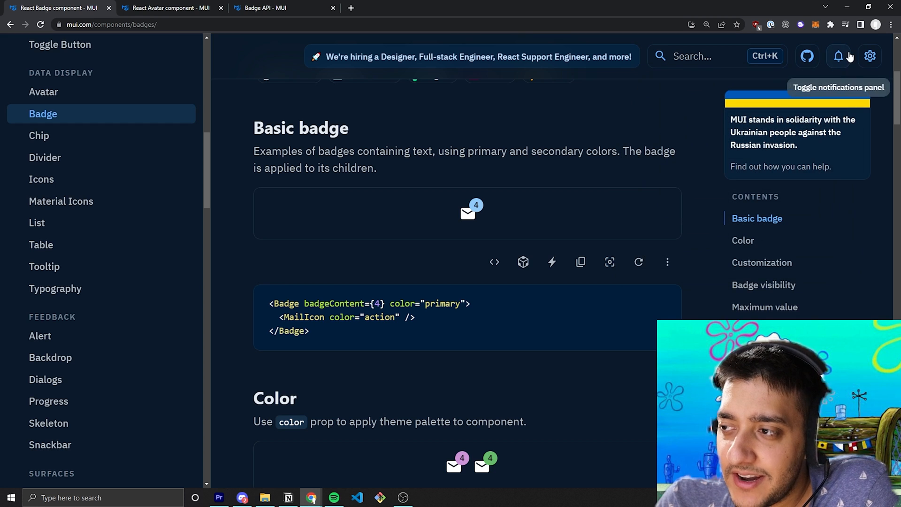
mouse_move(840, 61)
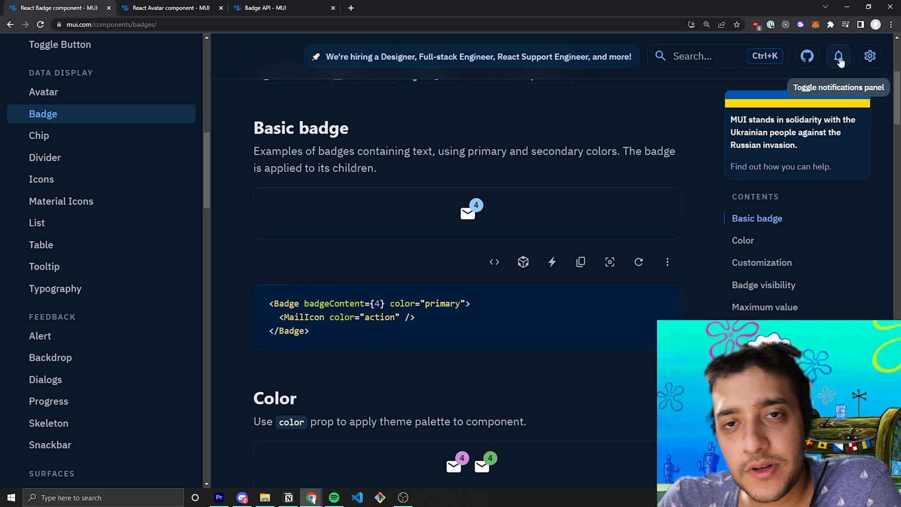
mouse_move(551, 195)
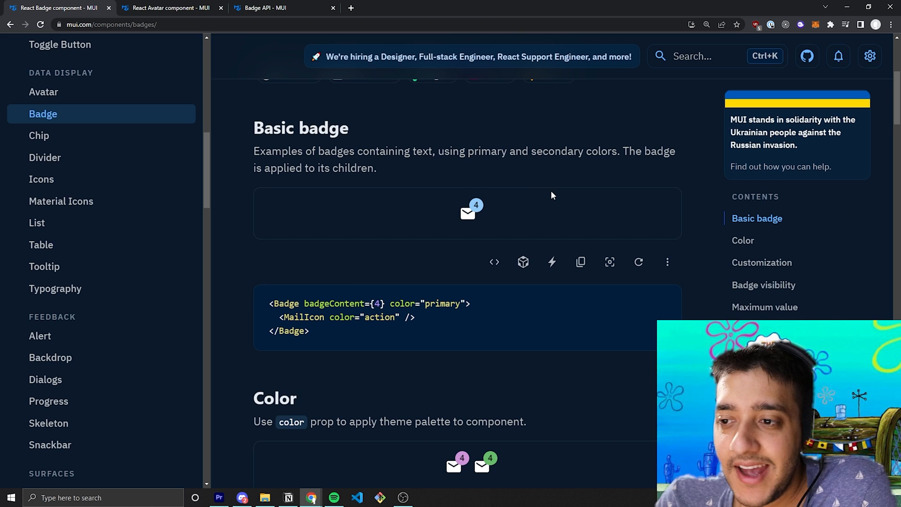
mouse_move(560, 193)
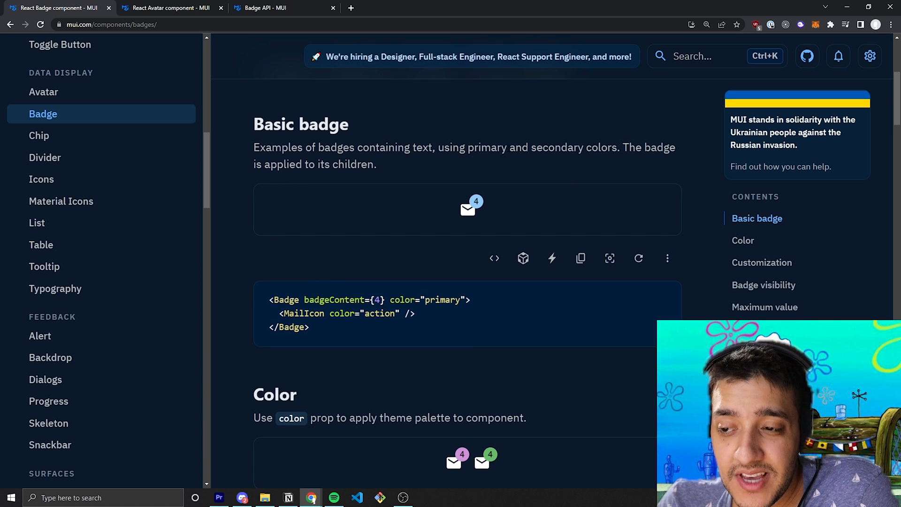
scroll(down, 3)
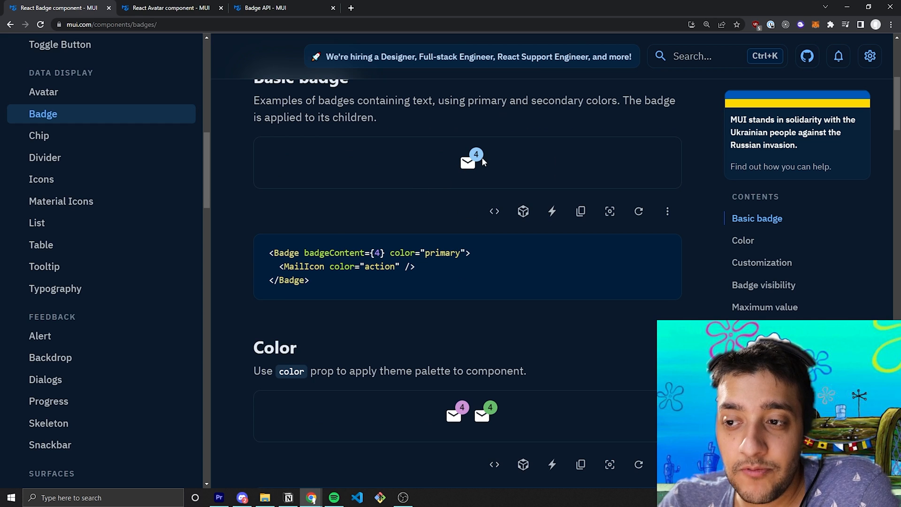
mouse_move(487, 159)
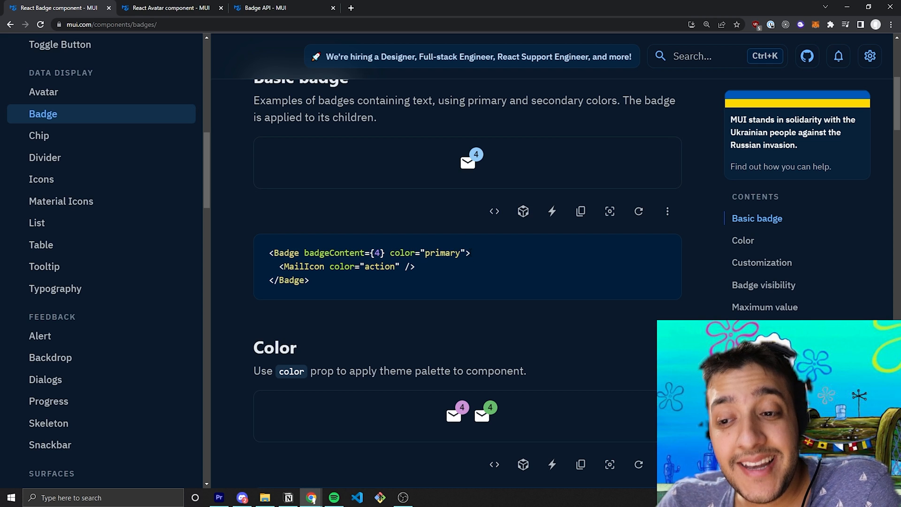
double_click(344, 266)
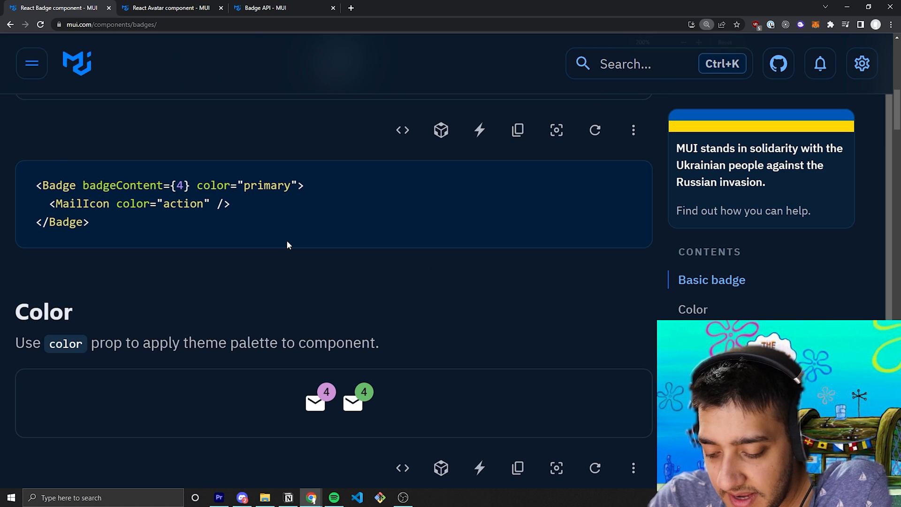
click(32, 63)
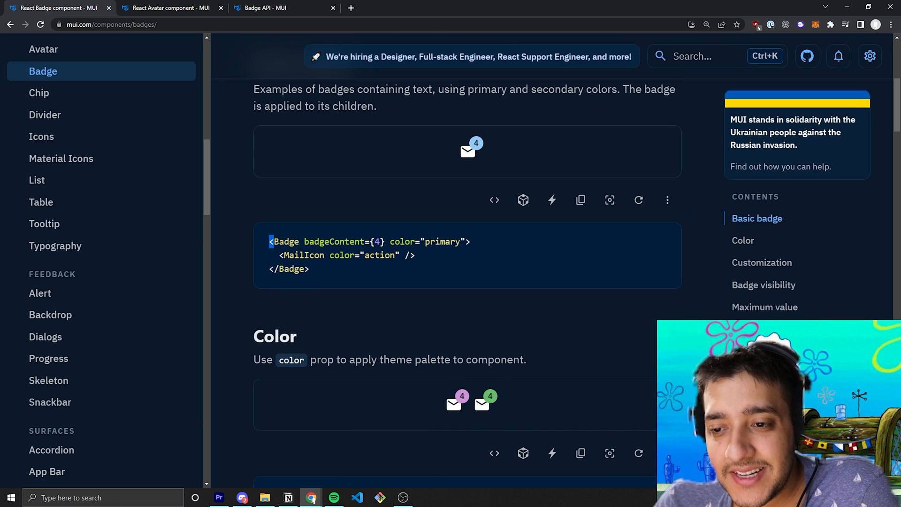
double_click(343, 242)
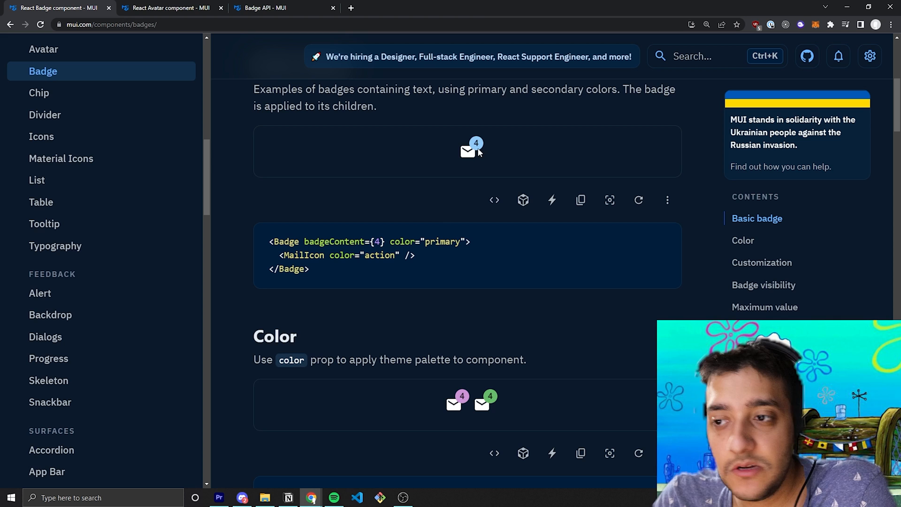
mouse_move(399, 237)
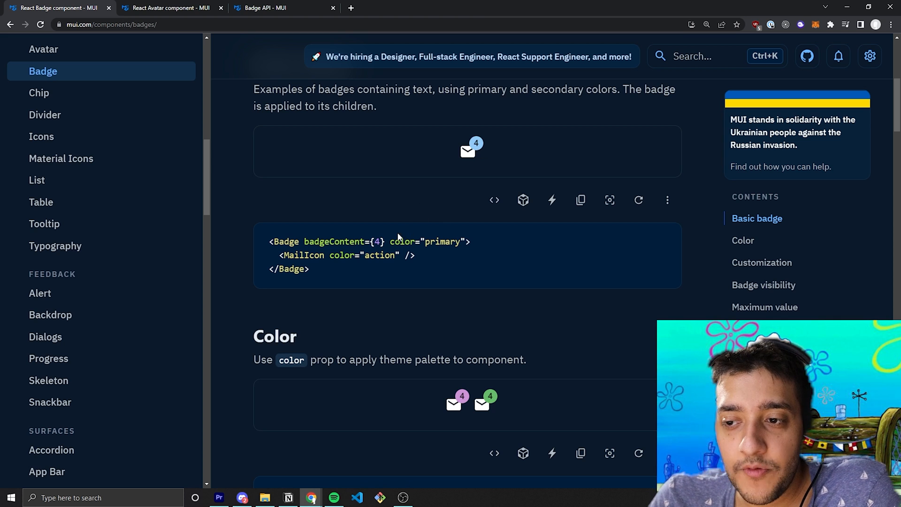
double_click(376, 241)
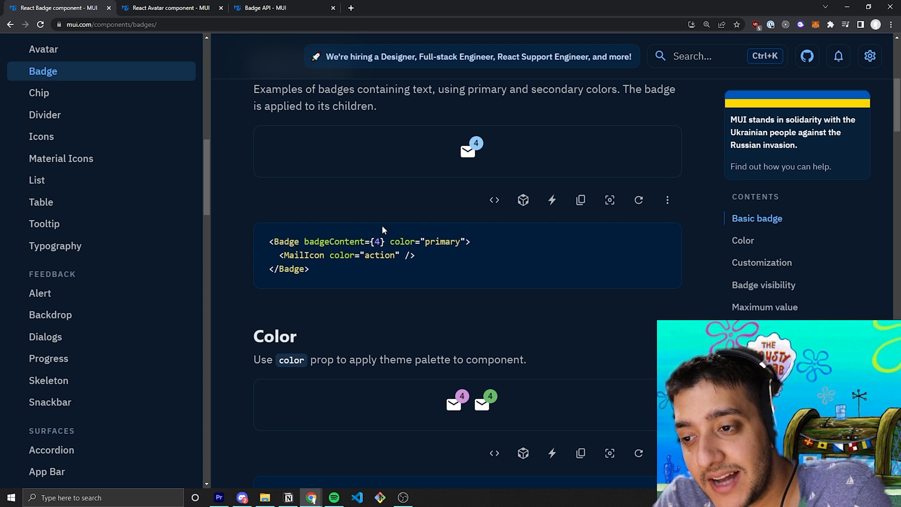
double_click(441, 241)
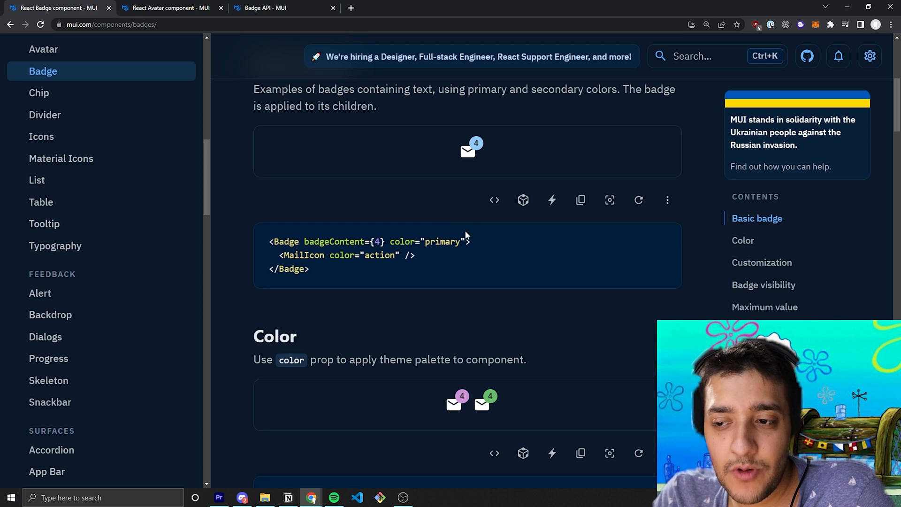
mouse_move(413, 208)
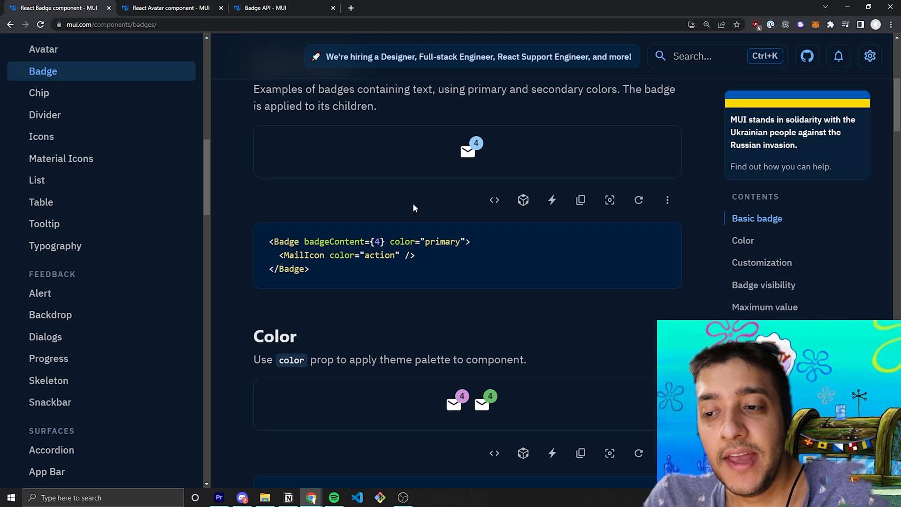
mouse_move(413, 196)
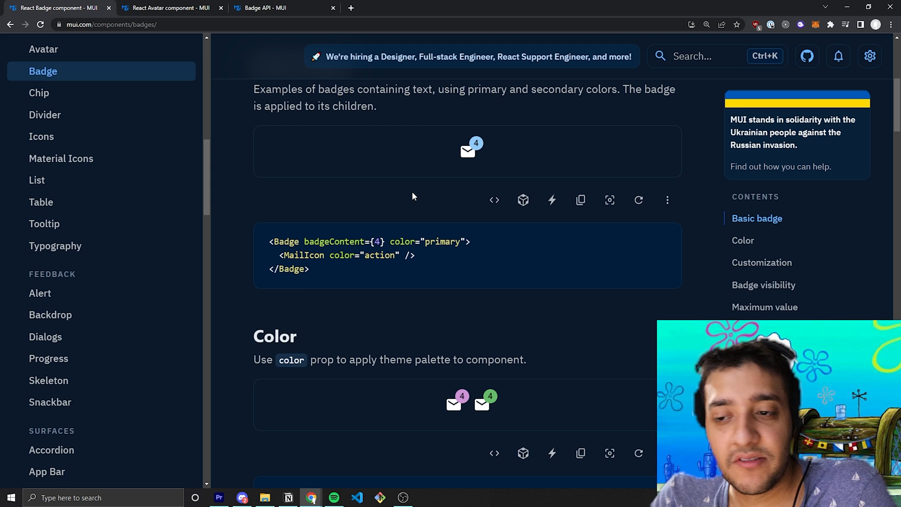
Scroll past the Color examples to the shopping cart badge demo and its StyledBadge code
scroll(down, 3)
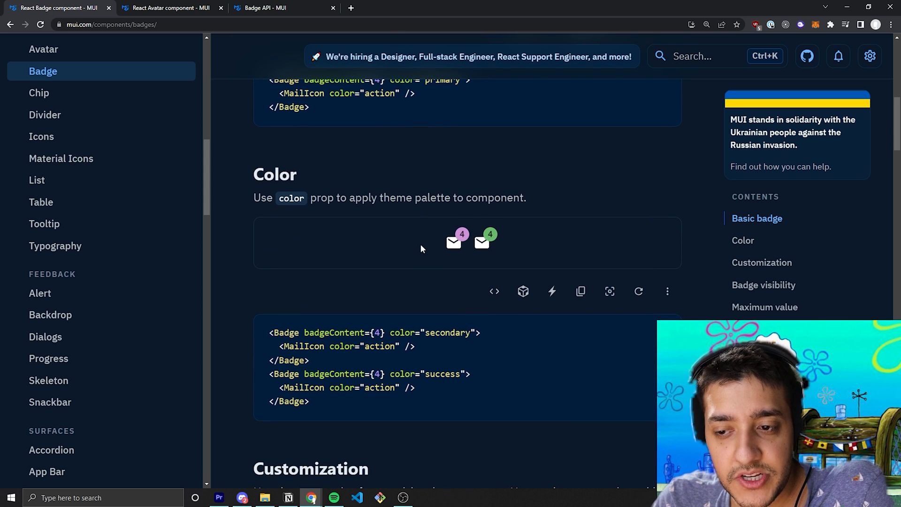
scroll(up, 3)
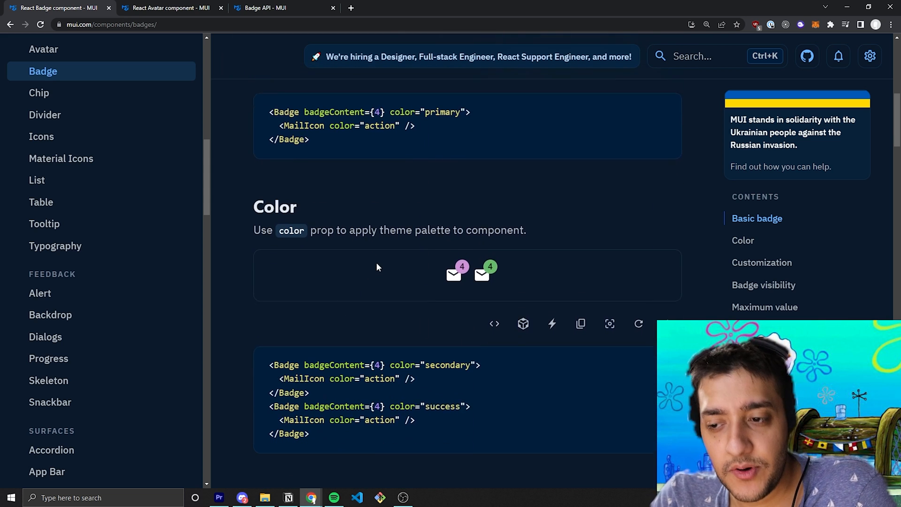
scroll(down, 3)
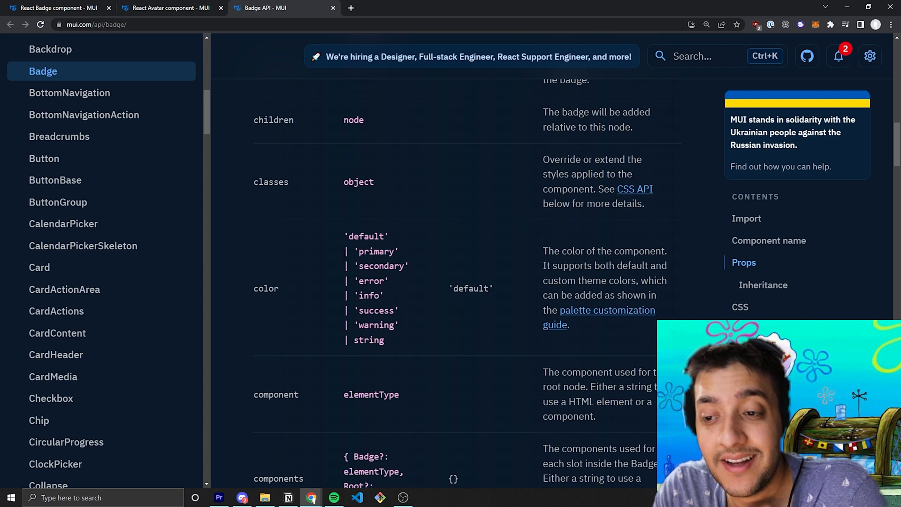
click(54, 7)
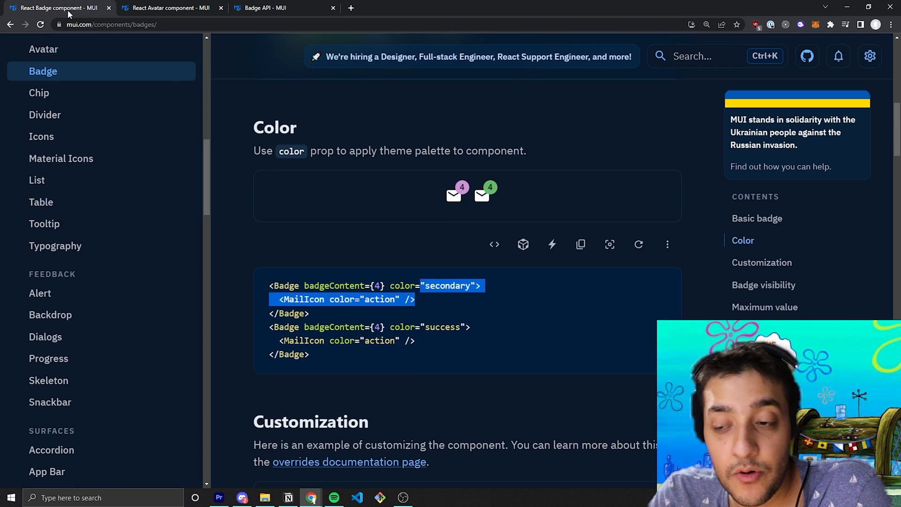
scroll(up, 3)
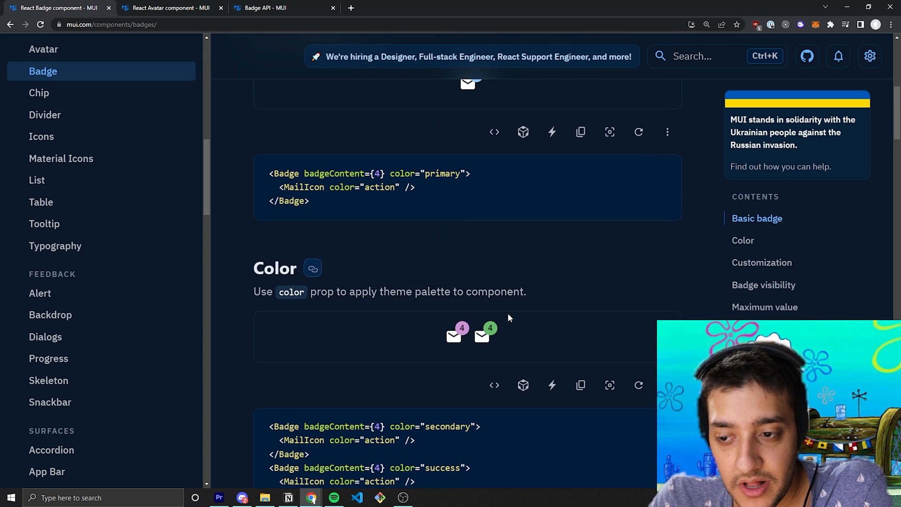
mouse_move(499, 327)
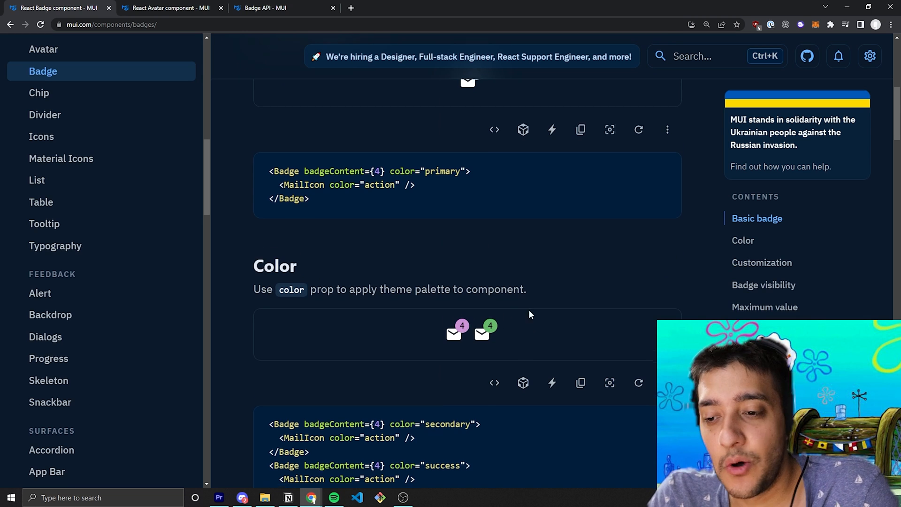
scroll(down, 3)
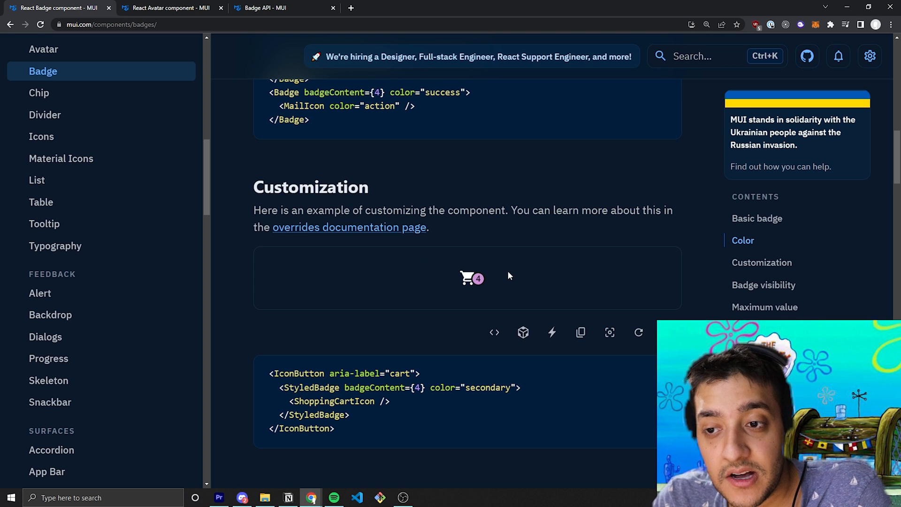
Expand the cart demo's full source to inspect the StyledBadge right -3 and top 13 offsets
scroll(down, 3)
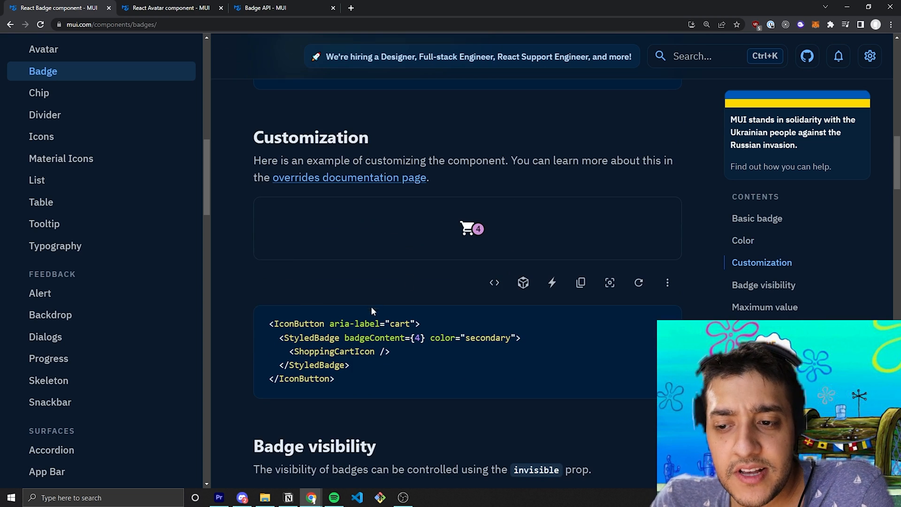
click(494, 283)
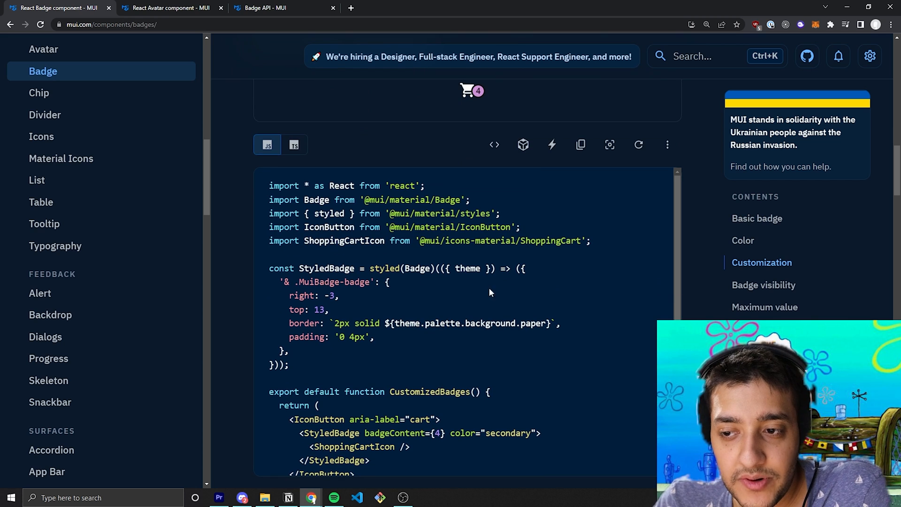
mouse_move(460, 122)
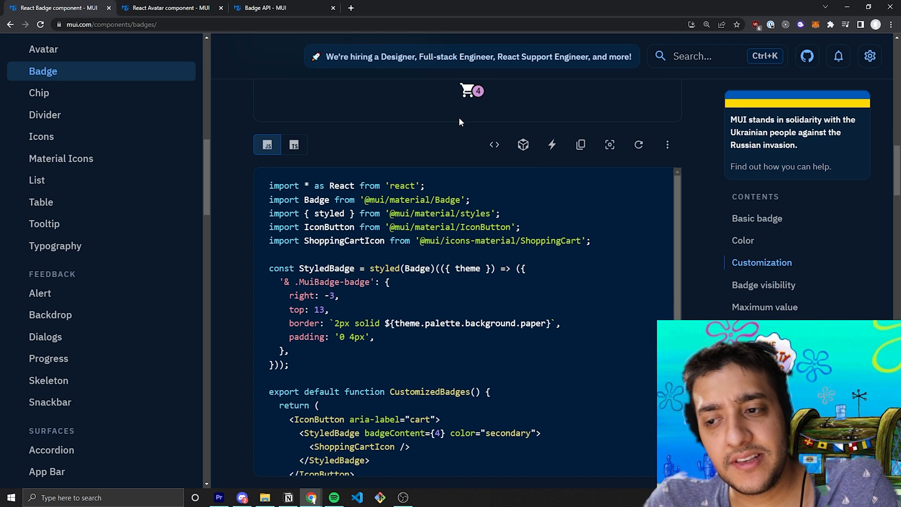
mouse_move(402, 131)
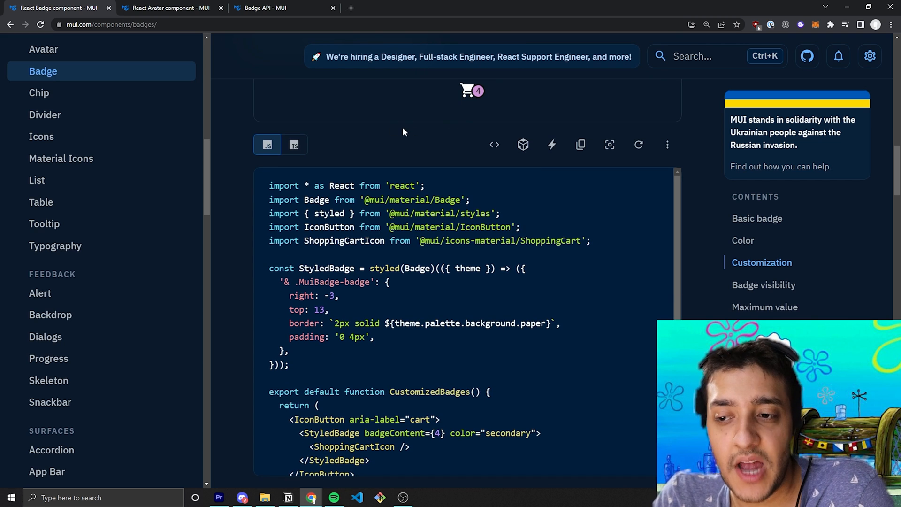
scroll(up, 3)
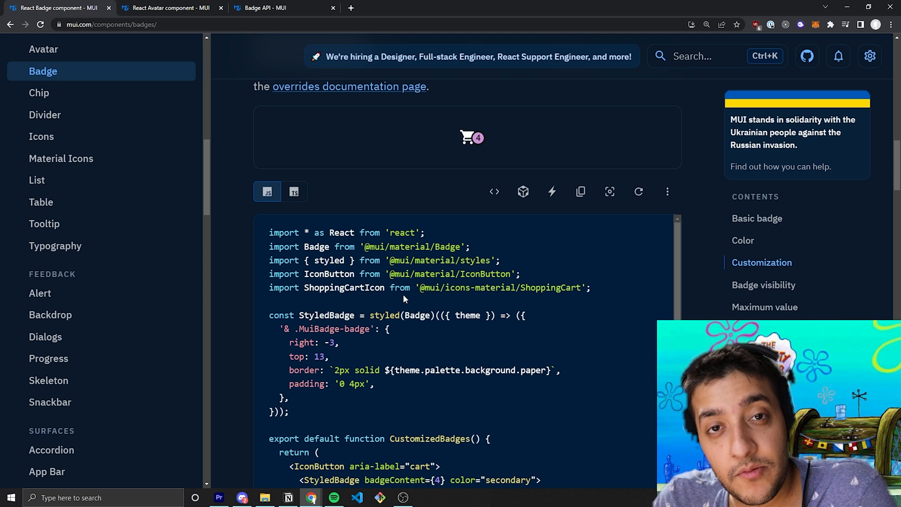
scroll(down, 3)
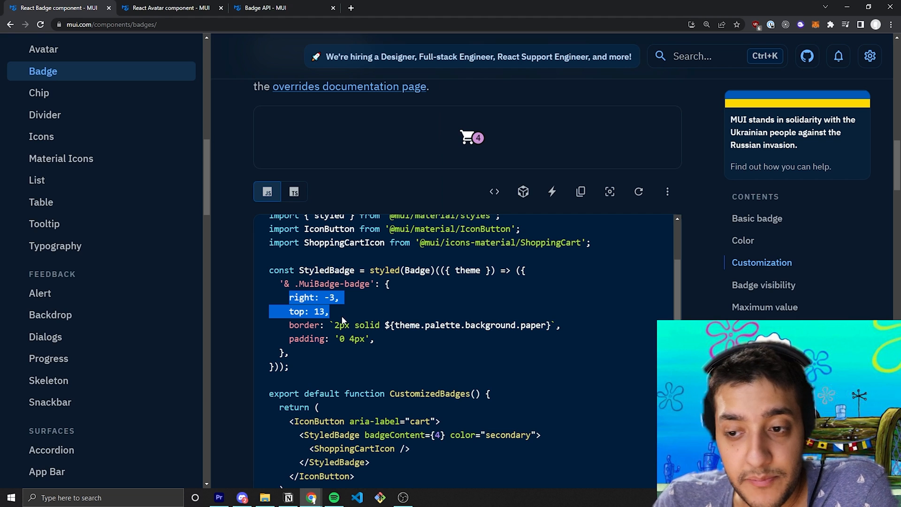
click(351, 315)
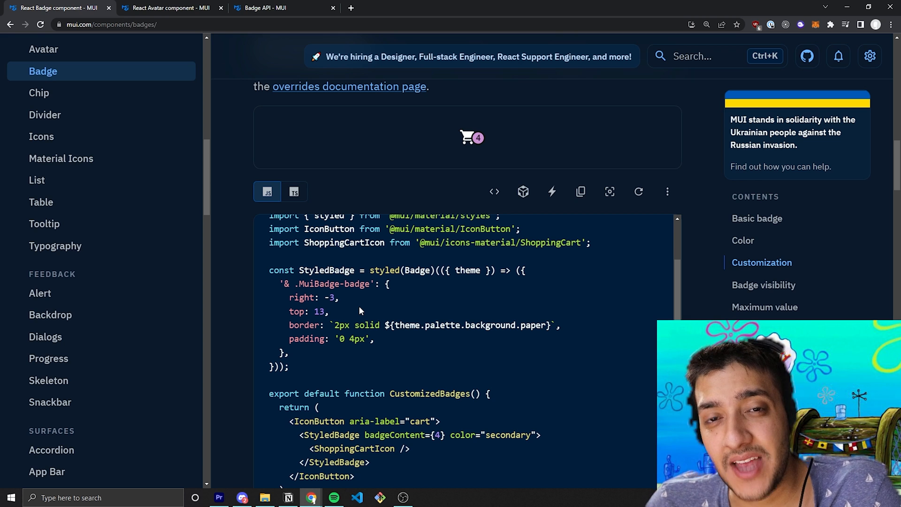
mouse_move(408, 156)
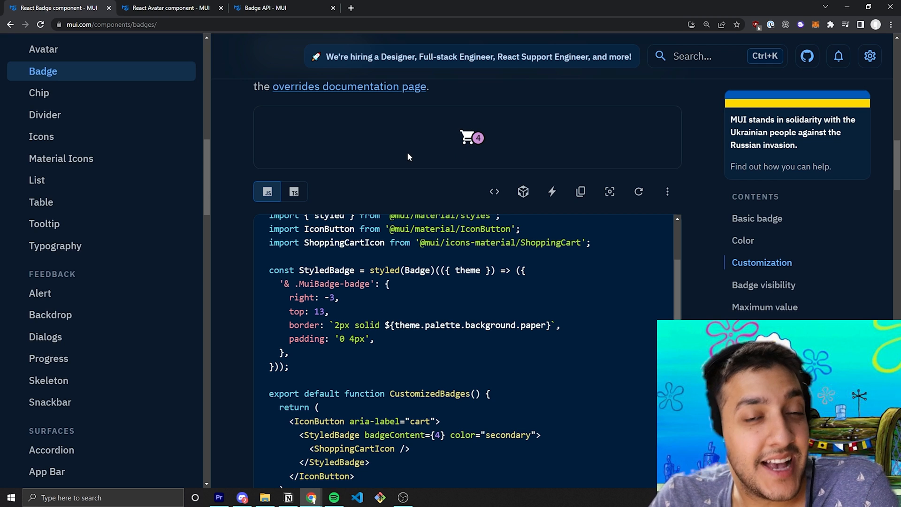
mouse_move(328, 126)
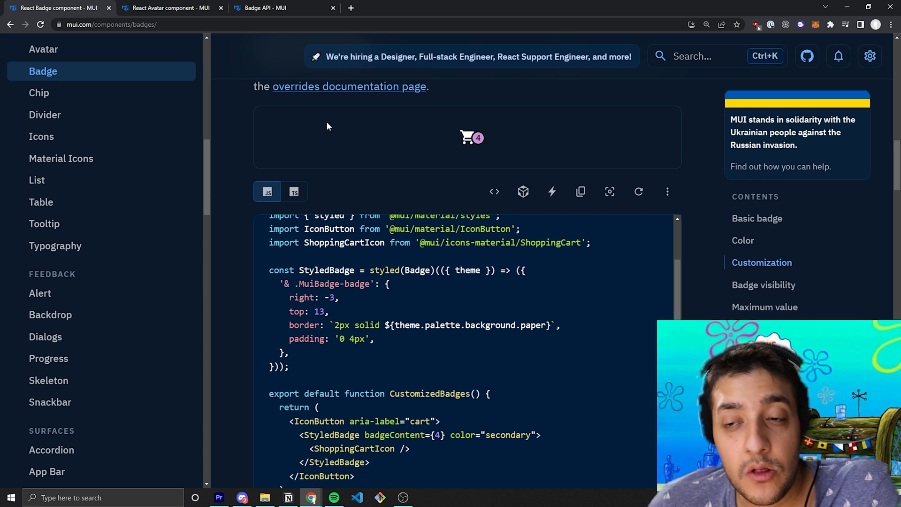
mouse_move(292, 106)
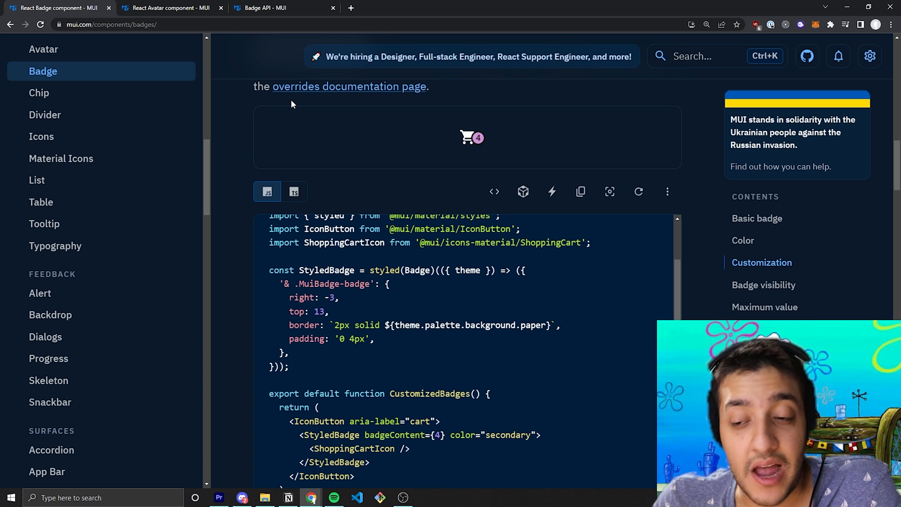
scroll(down, 3)
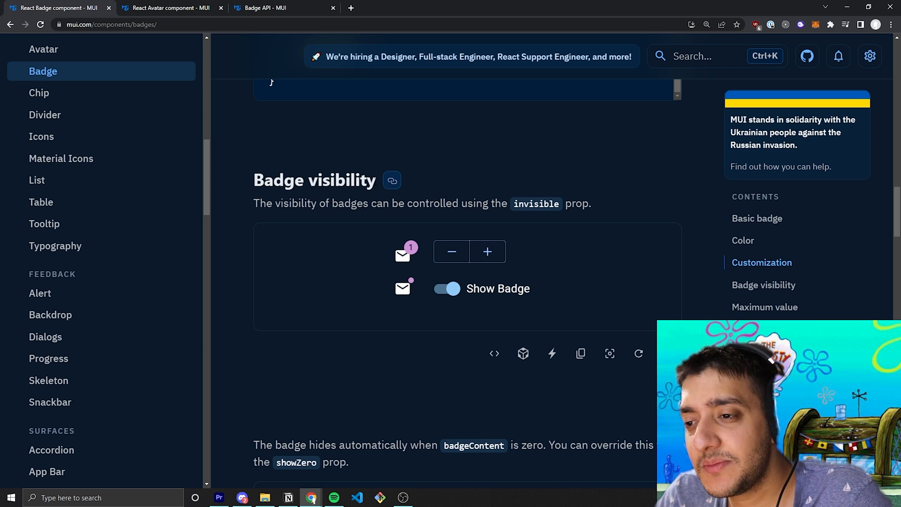
Expand the Badge visibility demo's full source and highlight the dot badge's invisible prop
click(493, 353)
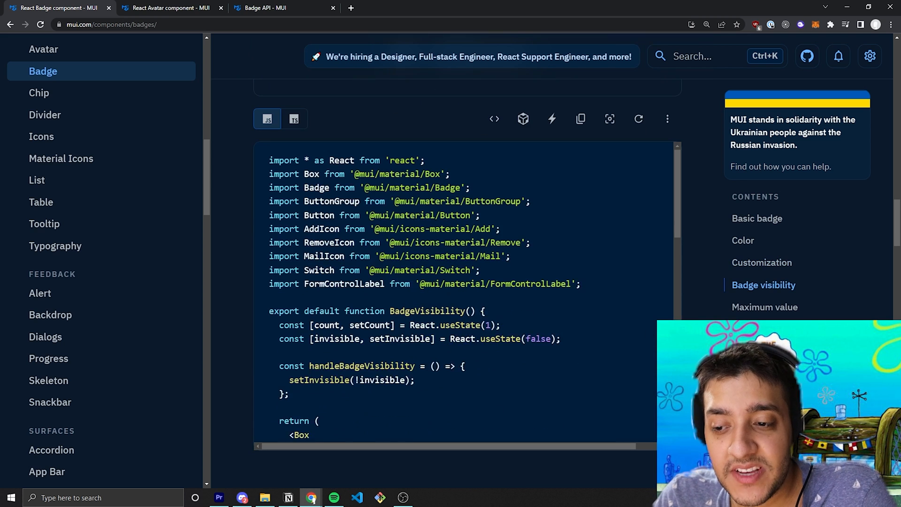
scroll(down, 3)
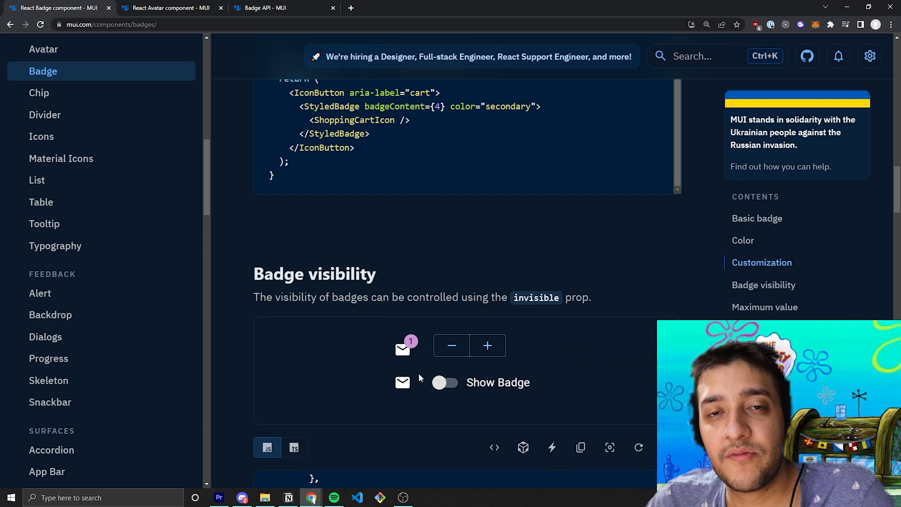
scroll(down, 3)
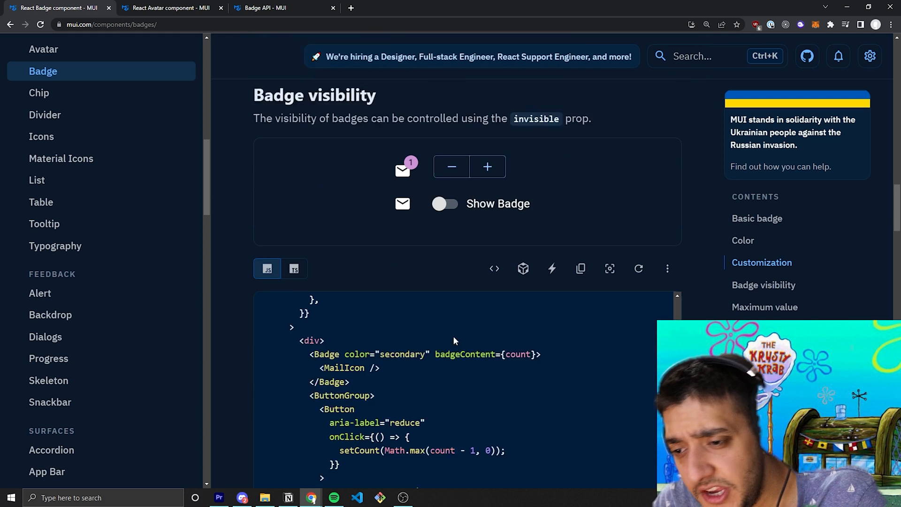
scroll(down, 3)
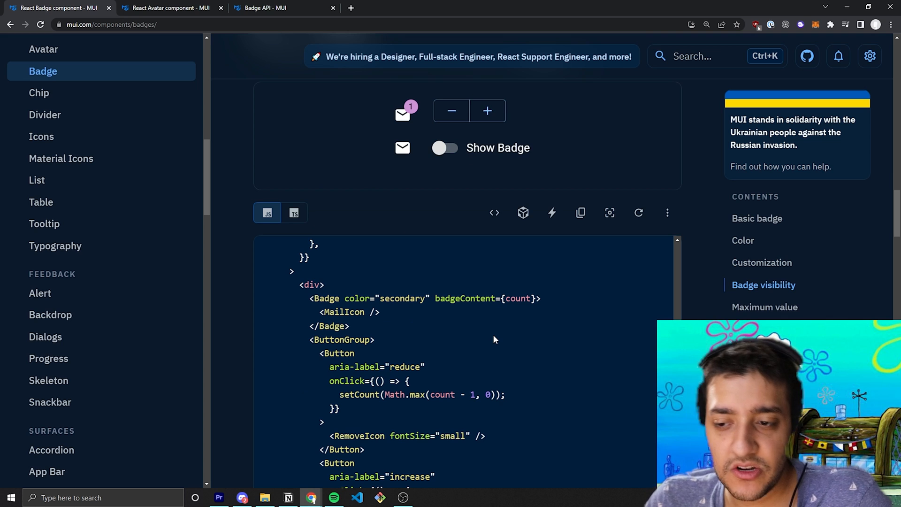
scroll(down, 3)
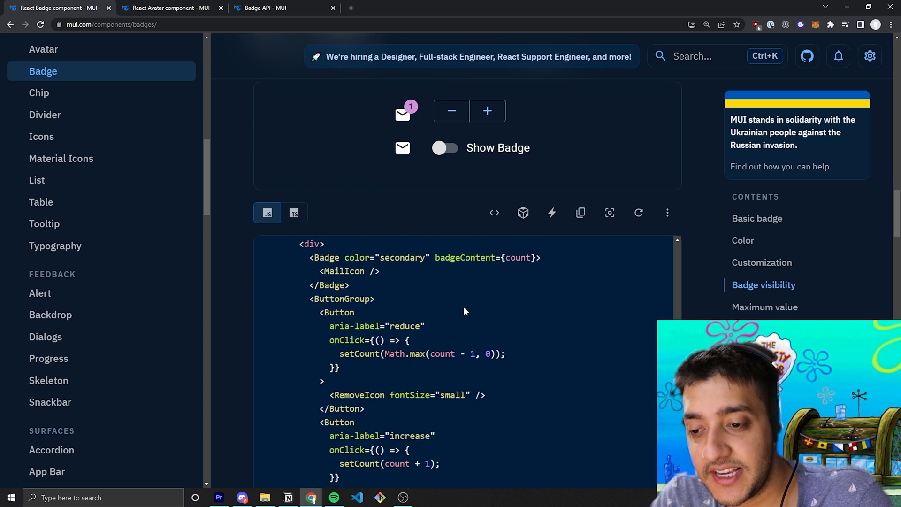
scroll(down, 3)
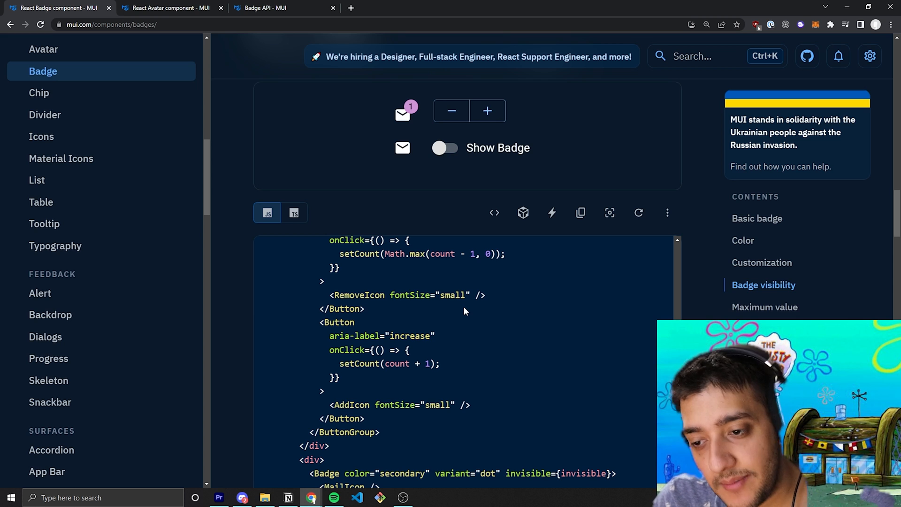
scroll(down, 3)
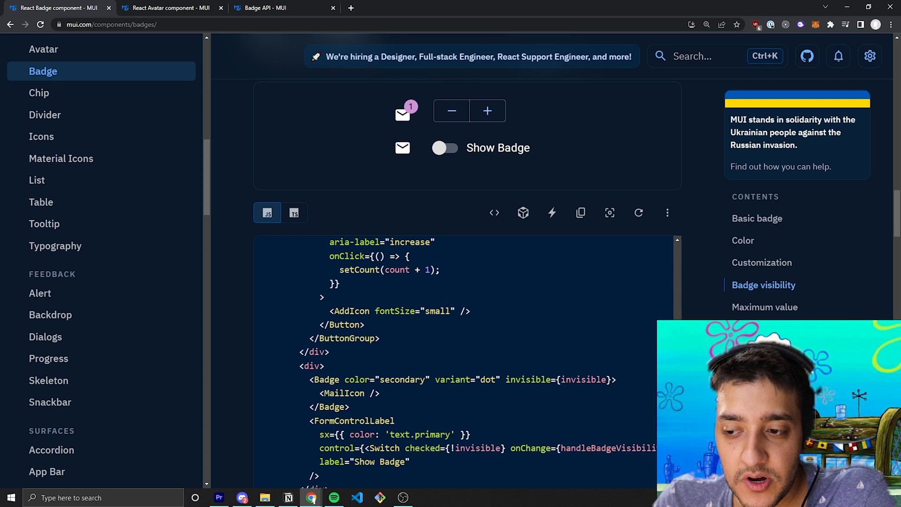
double_click(559, 379)
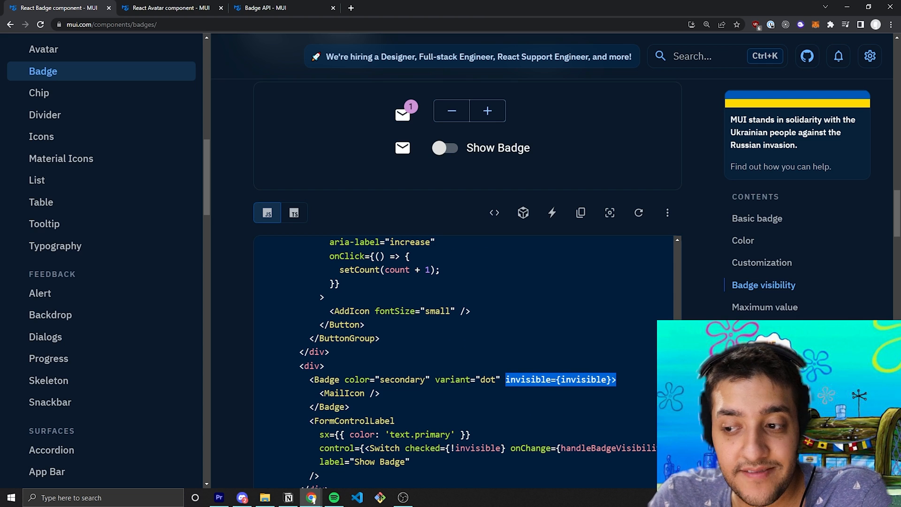
scroll(down, 3)
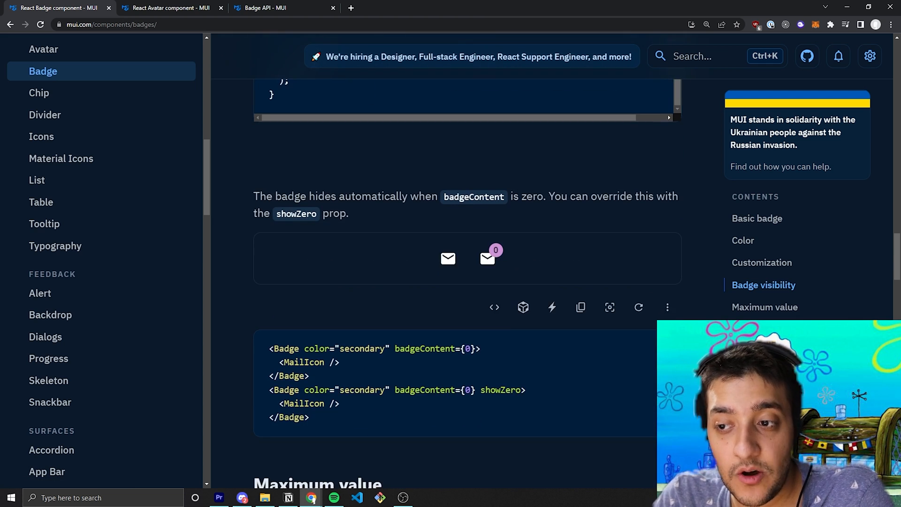
Read the showZero example code, where the second mail icon shows a 0 badge
scroll(down, 3)
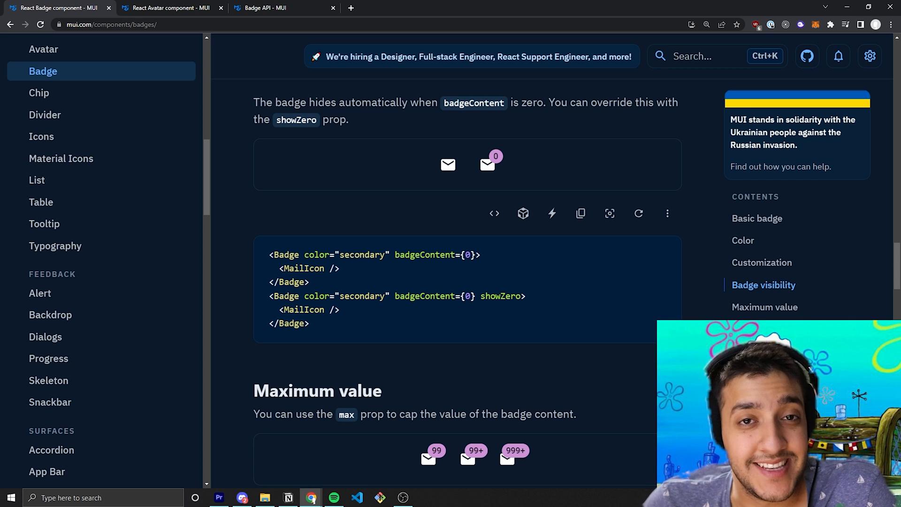
mouse_move(501, 161)
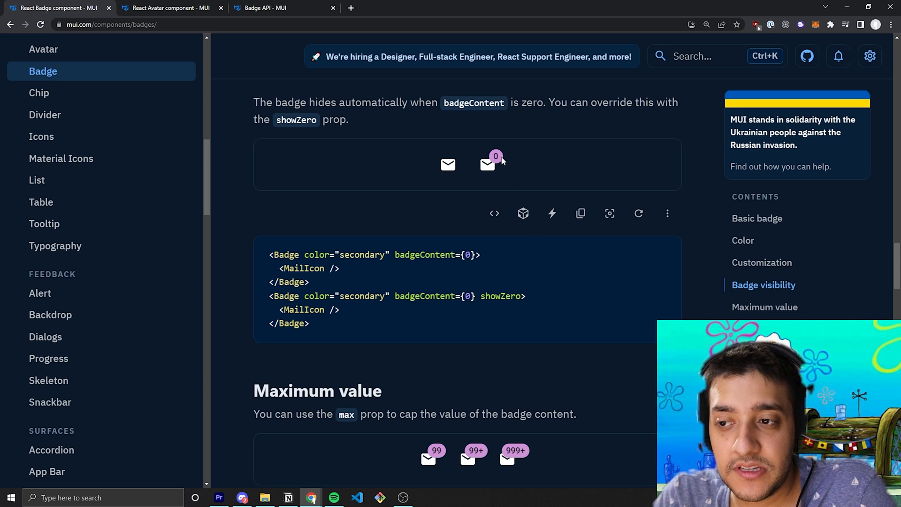
click(839, 56)
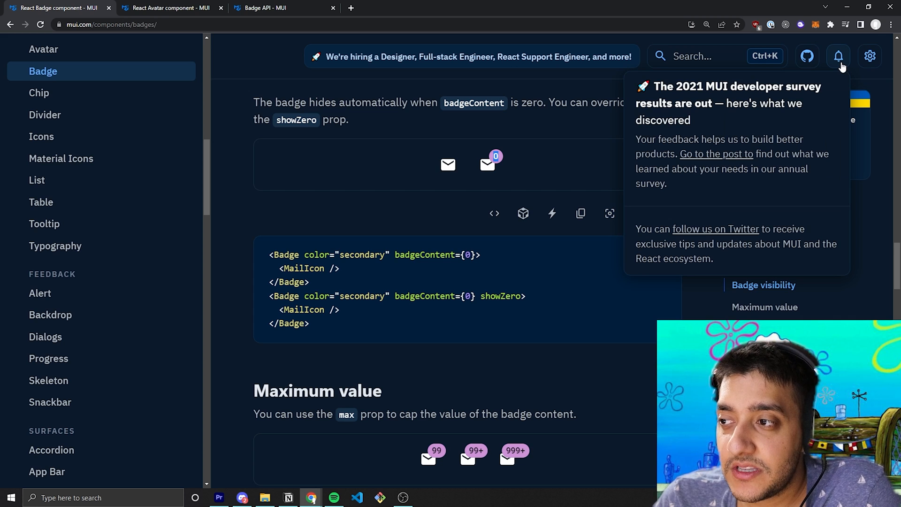
mouse_move(612, 147)
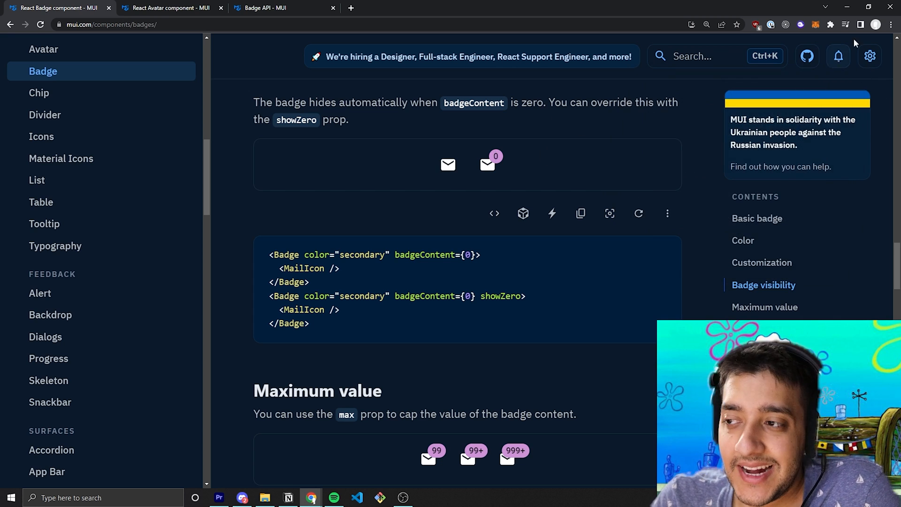
mouse_move(838, 56)
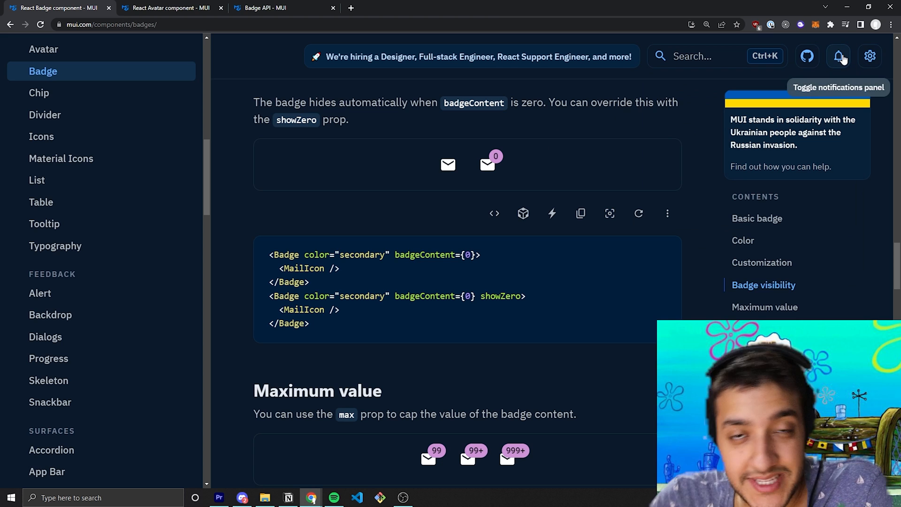
mouse_move(540, 133)
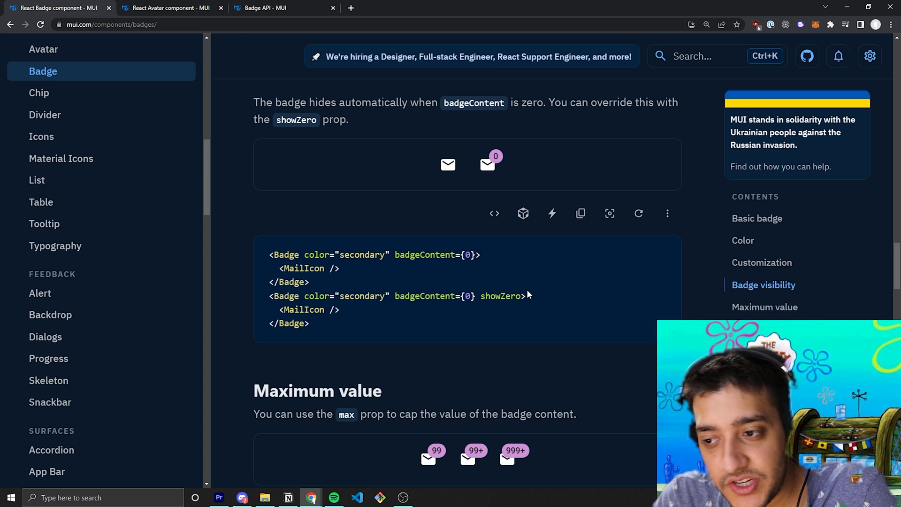
double_click(500, 295)
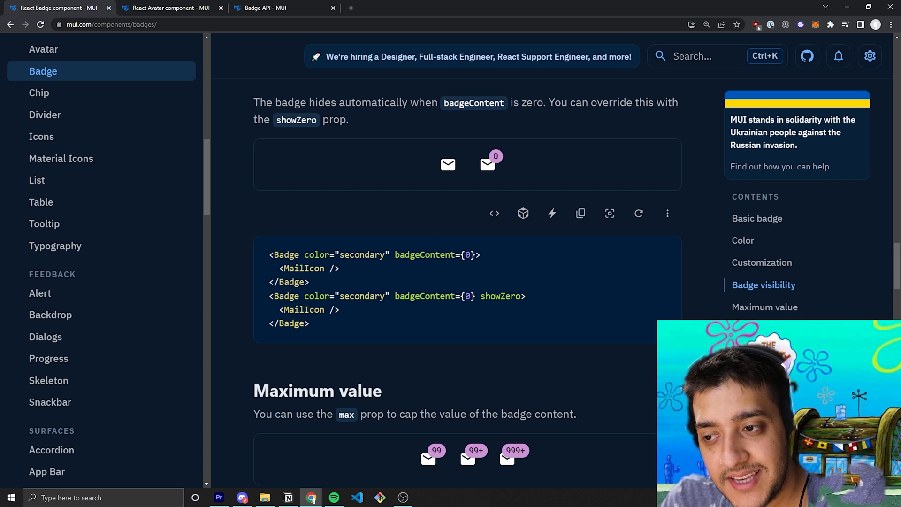
Scroll to Maximum value and select the Badge line using max={999}
scroll(down, 3)
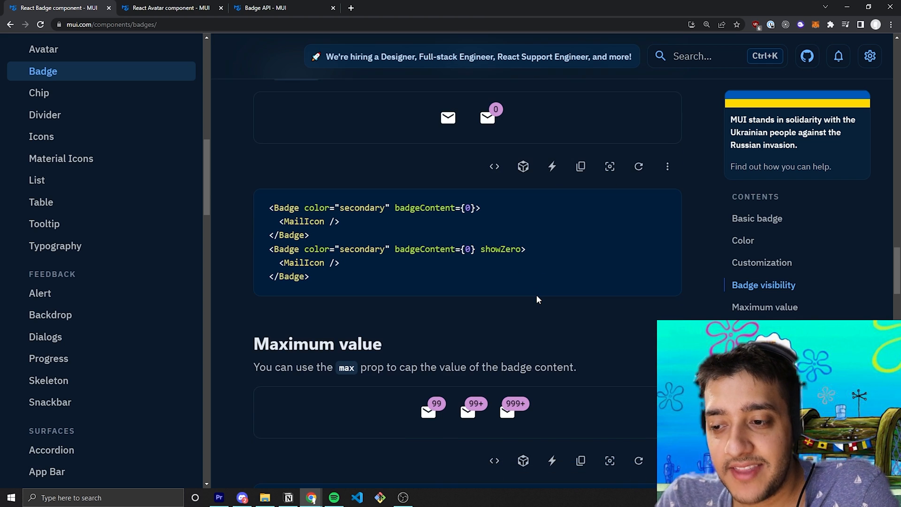
scroll(down, 3)
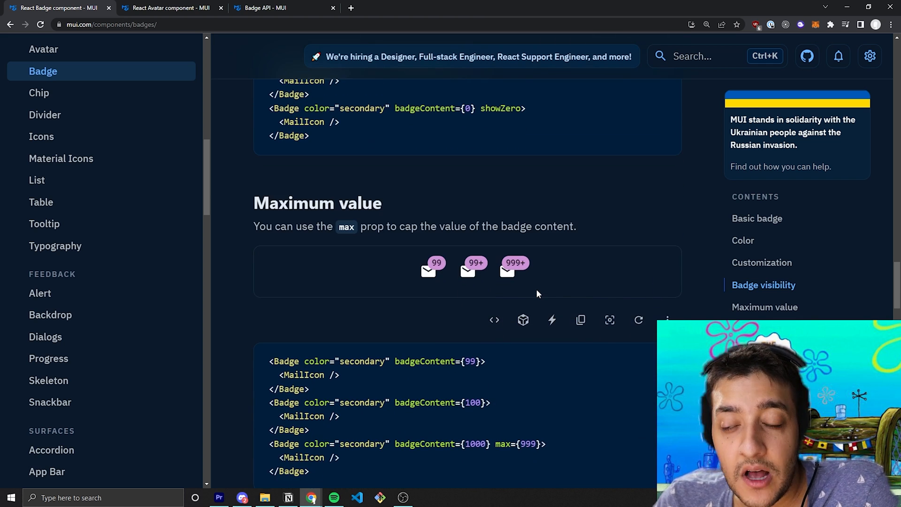
scroll(down, 3)
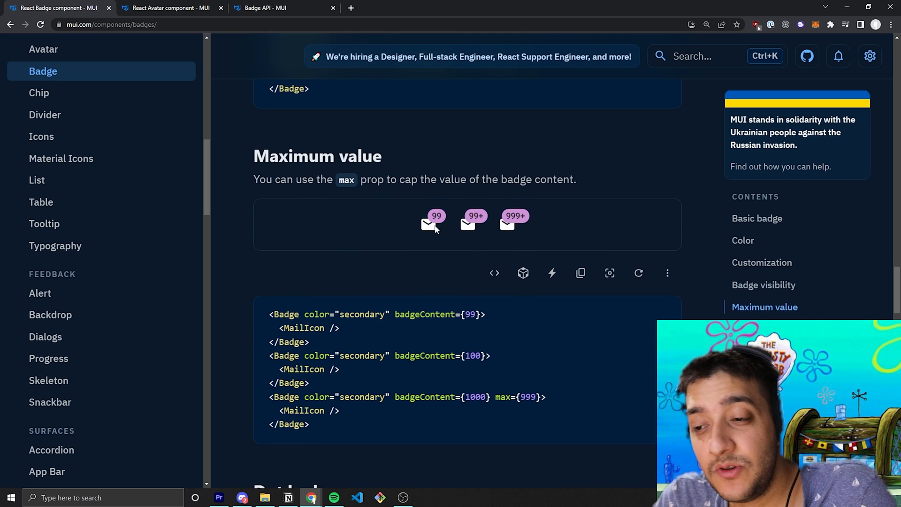
mouse_move(471, 226)
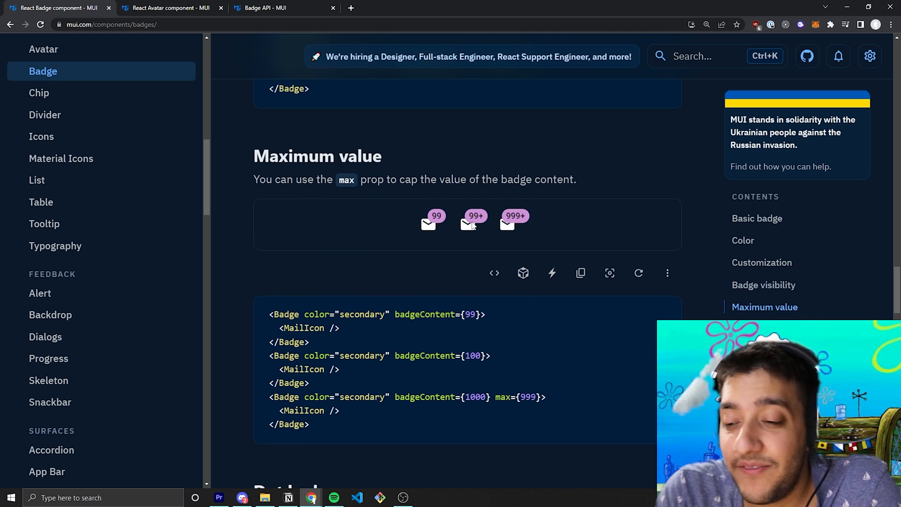
double_click(510, 397)
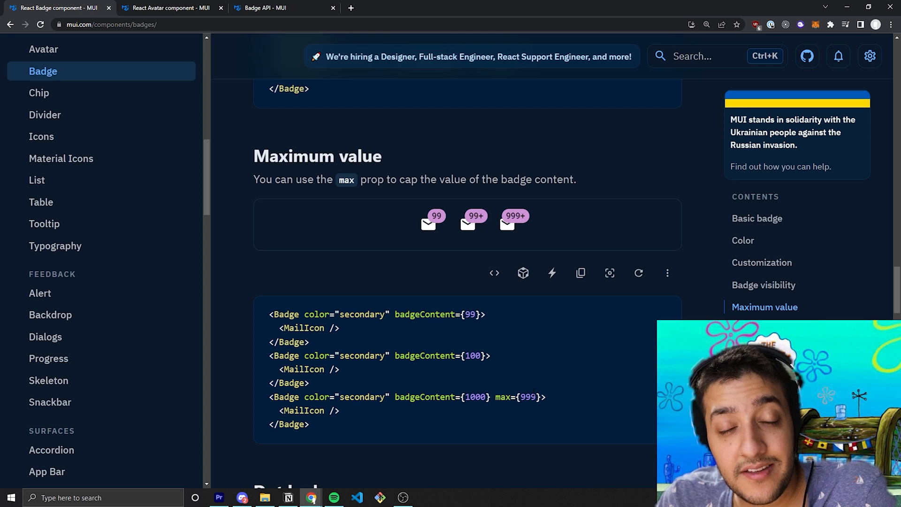
double_click(471, 397)
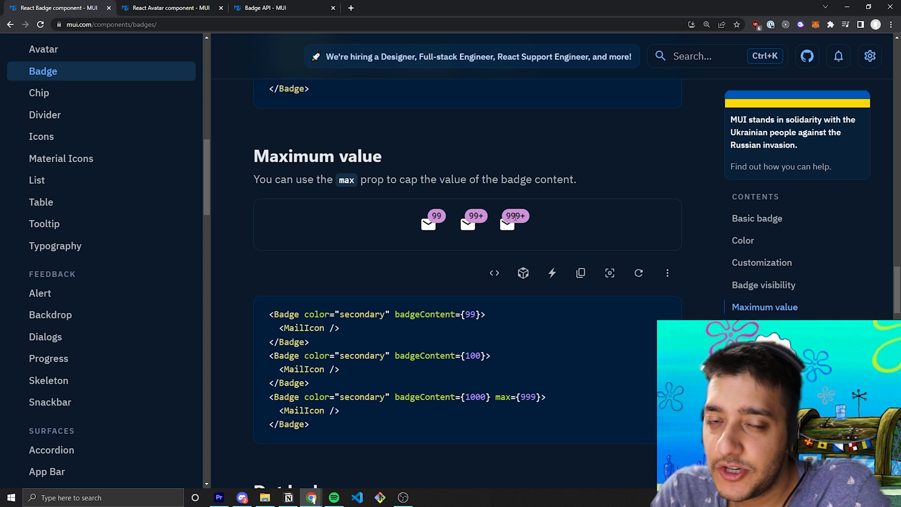
mouse_move(551, 273)
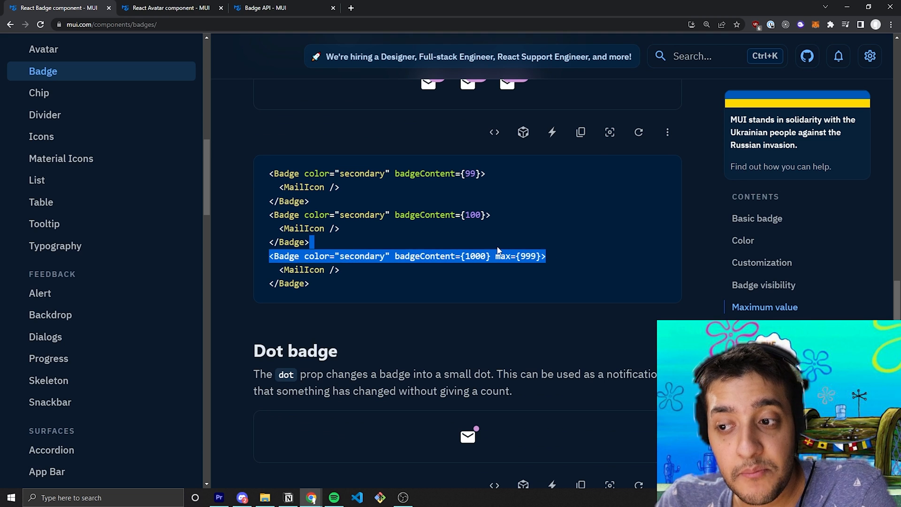
Switch to the Badge API tab and scroll its props table to showZero, sx and variant
scroll(down, 3)
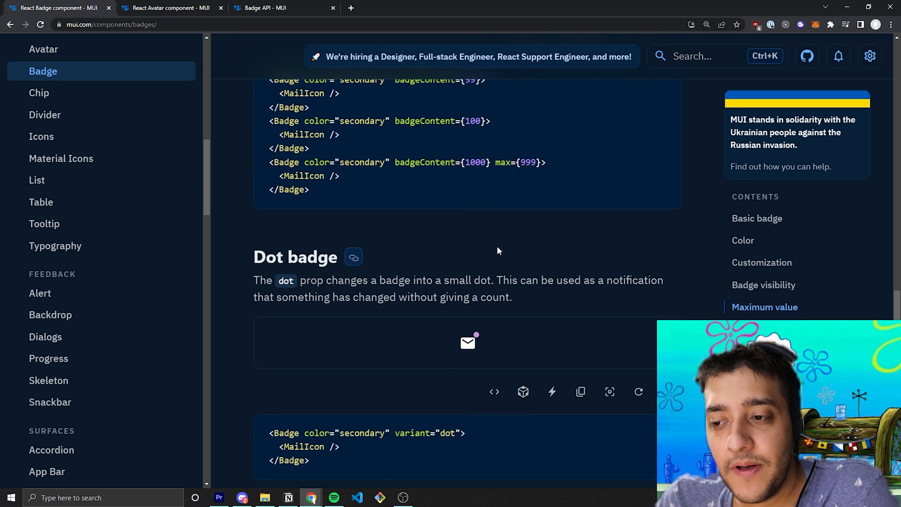
scroll(down, 3)
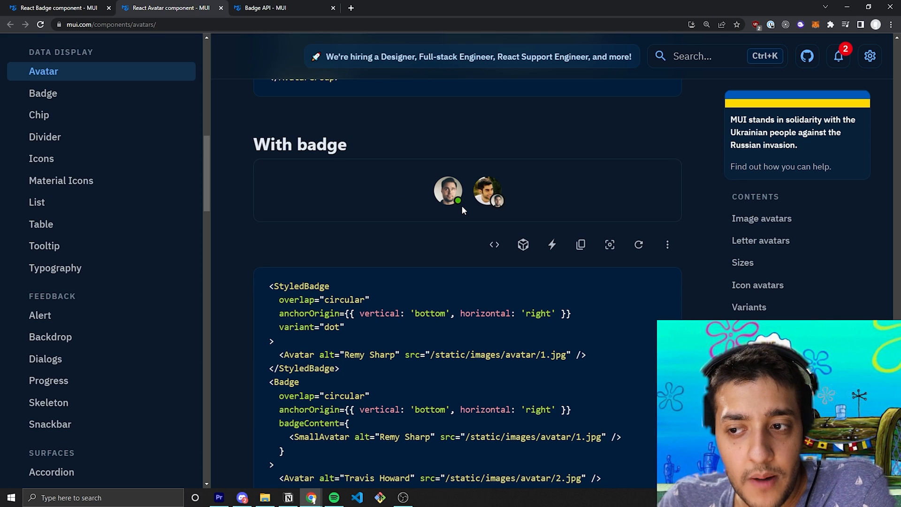
mouse_move(456, 210)
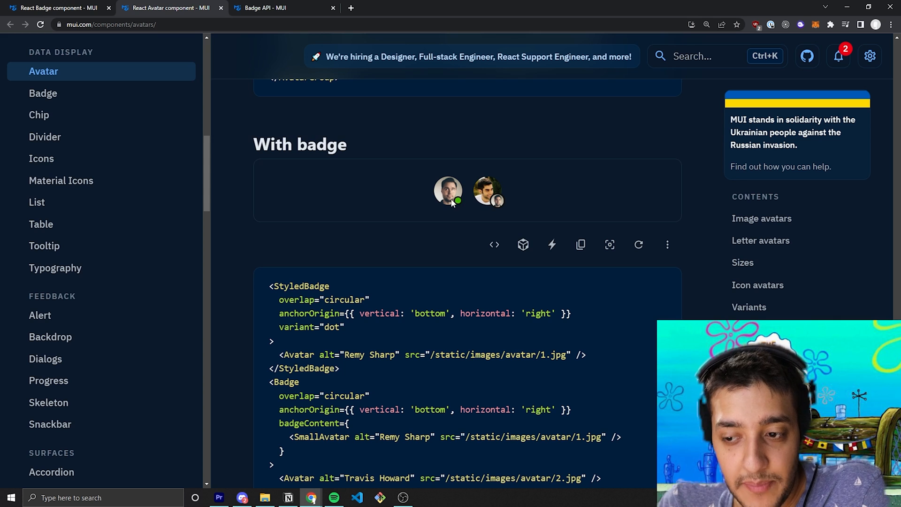
mouse_move(464, 209)
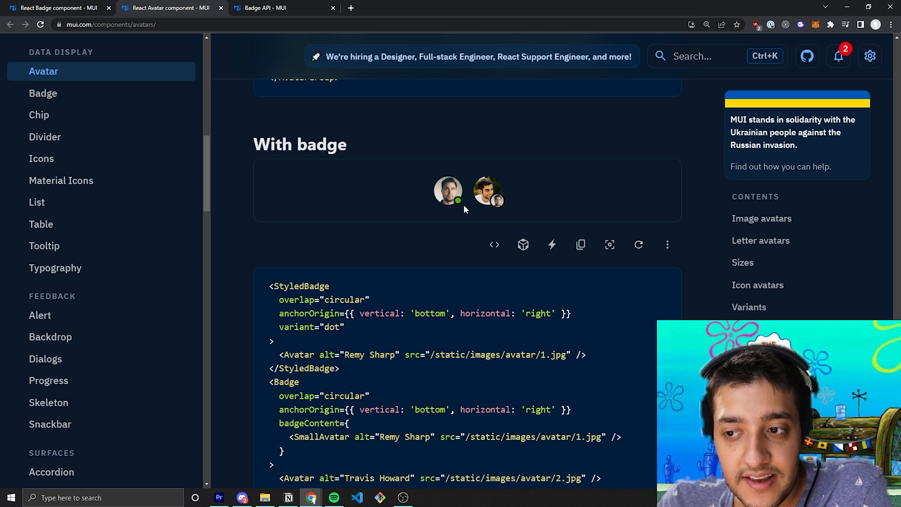
mouse_move(454, 210)
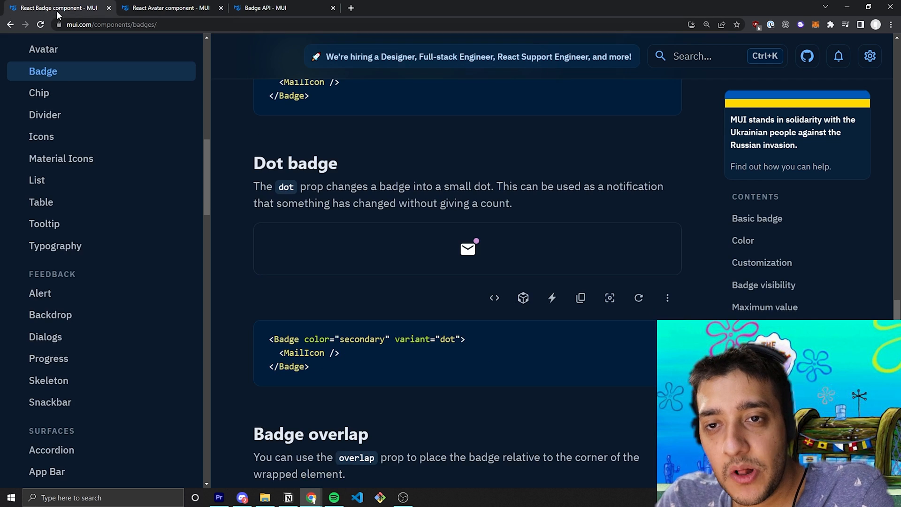
mouse_move(482, 246)
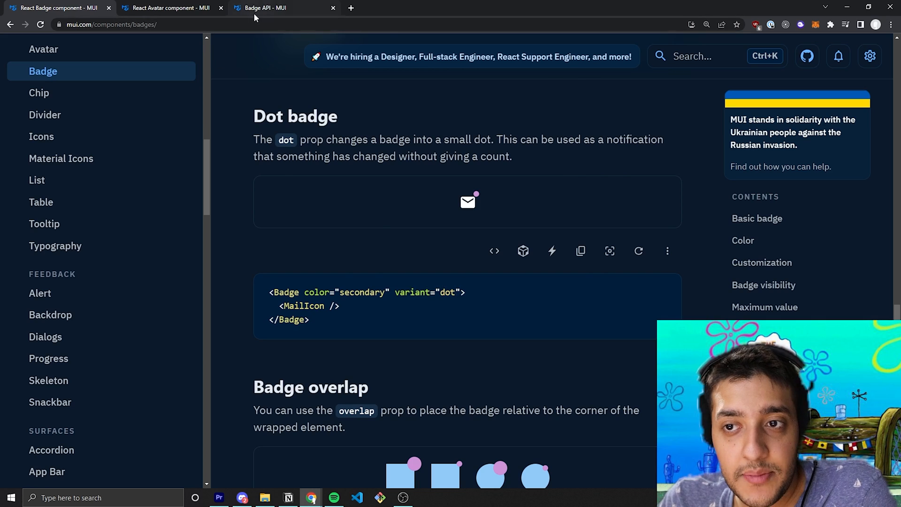
click(270, 7)
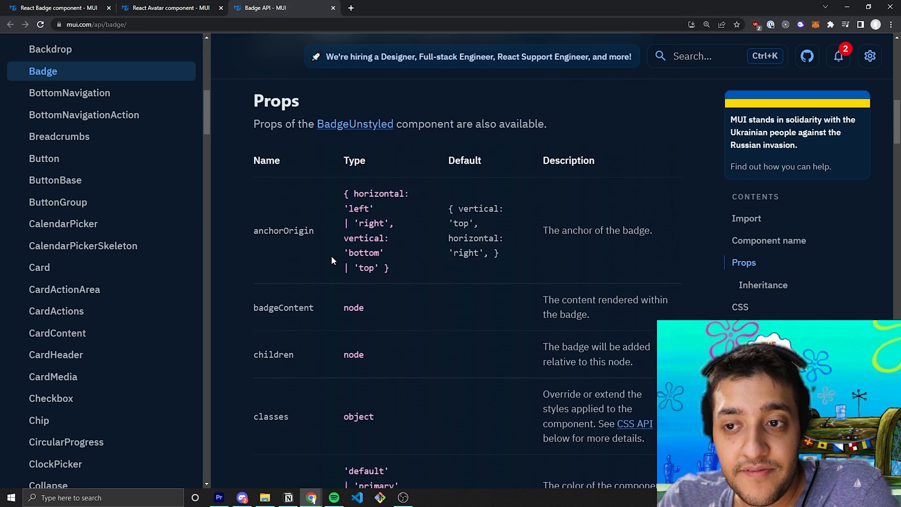
scroll(down, 3)
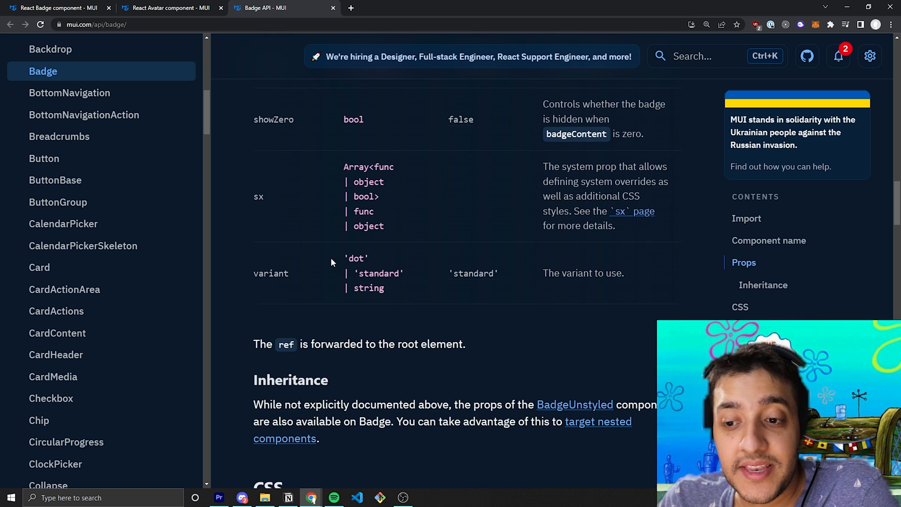
mouse_move(152, 52)
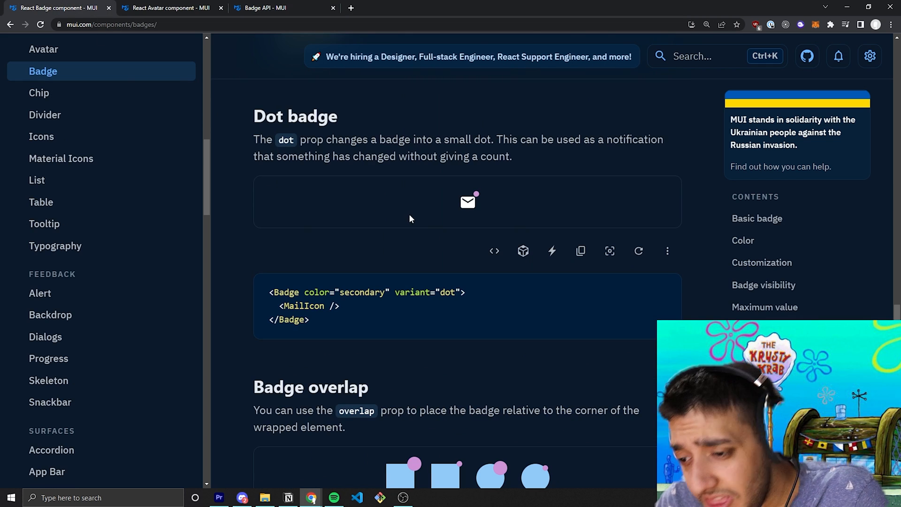
mouse_move(466, 220)
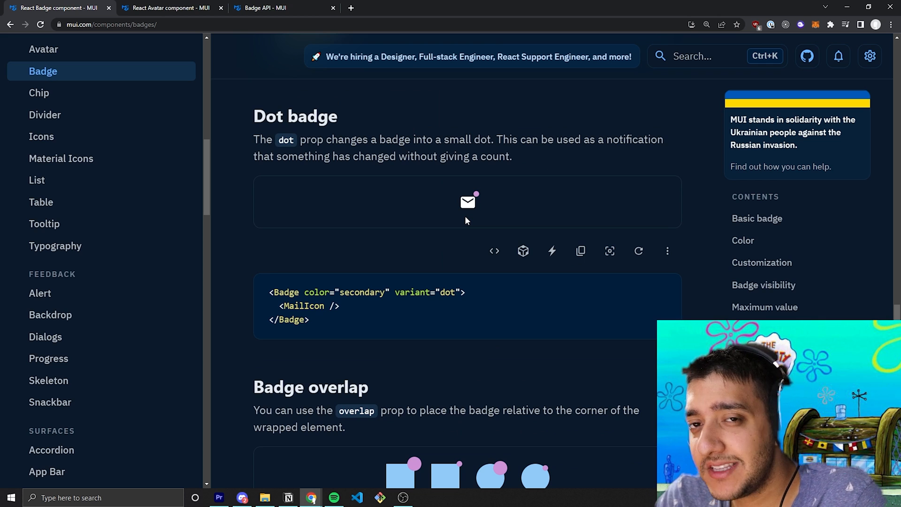
Highlight variant="dot" in the Dot badge example code
double_click(430, 292)
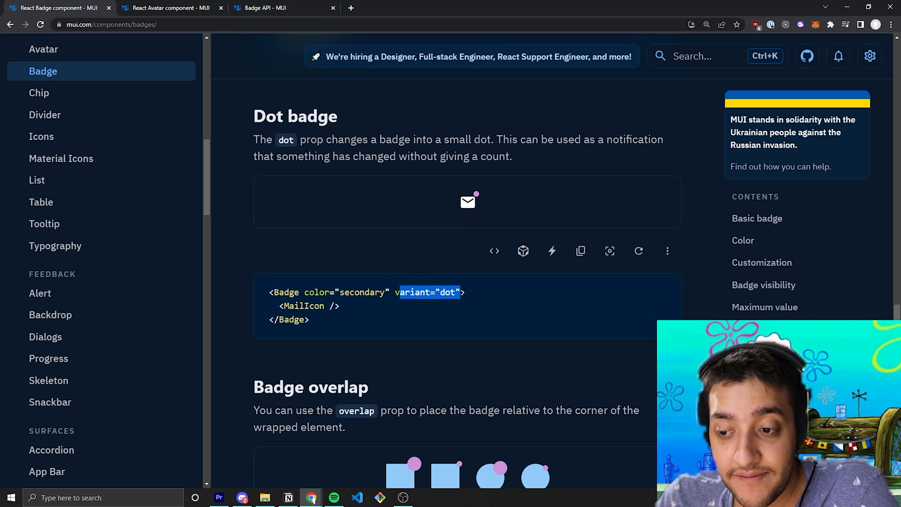
scroll(down, 3)
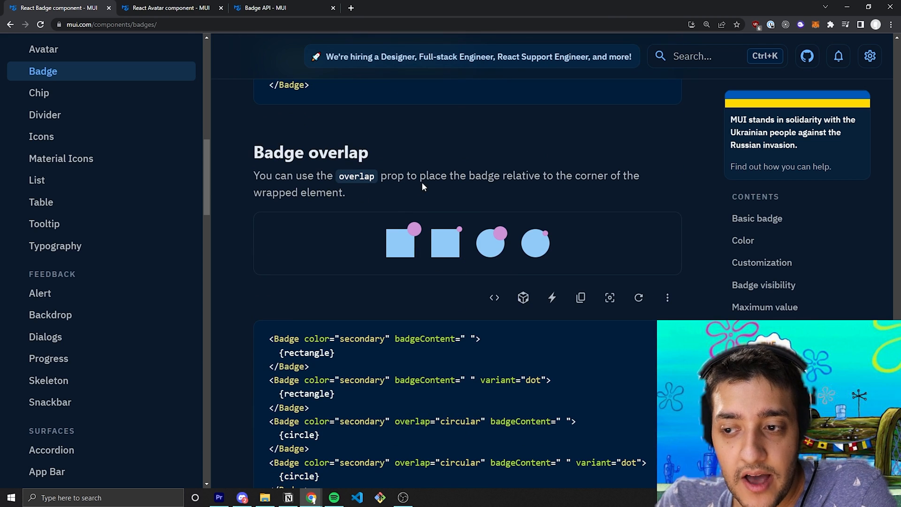
scroll(down, 3)
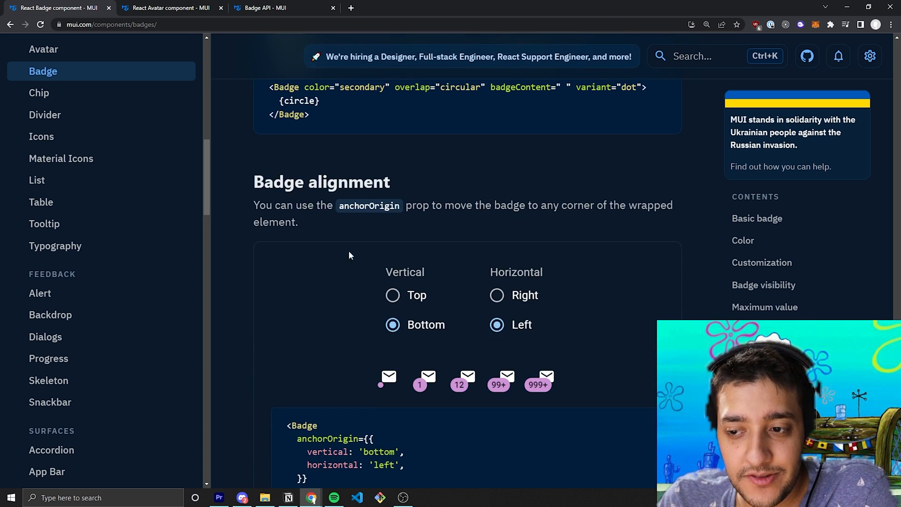
scroll(up, 3)
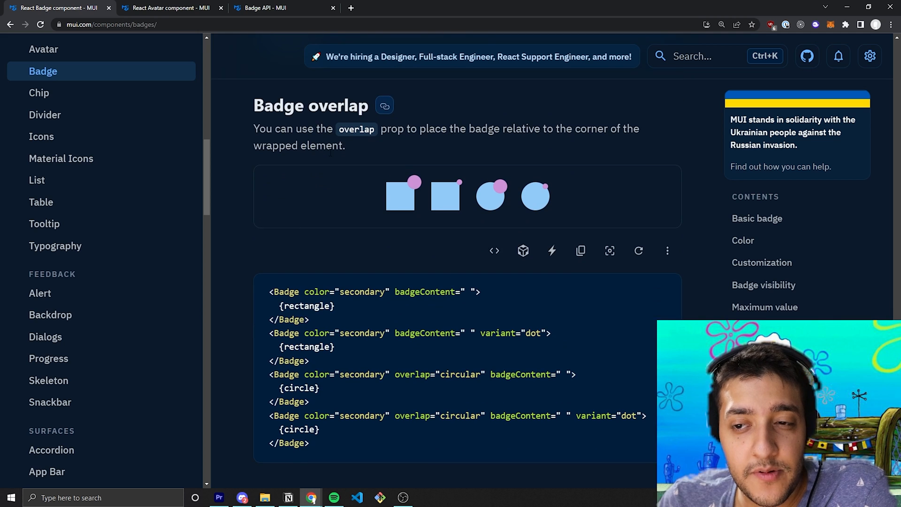
mouse_move(340, 159)
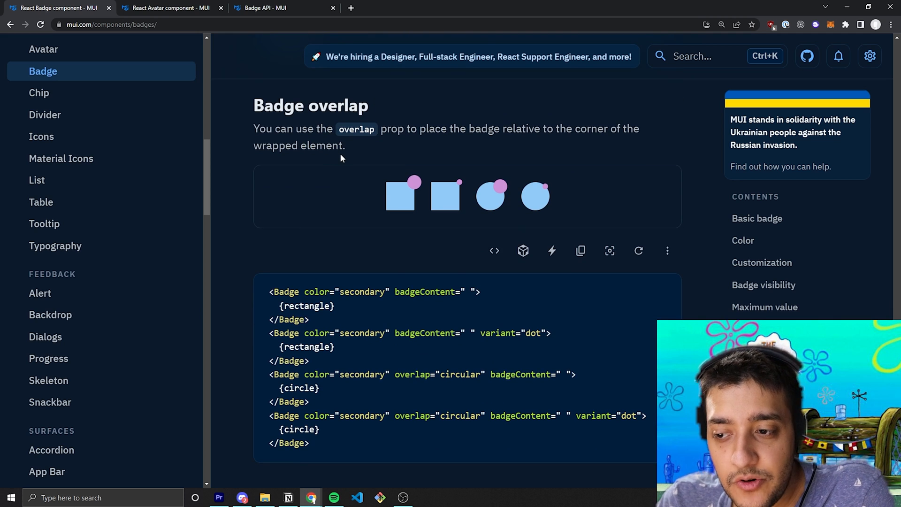
scroll(down, 3)
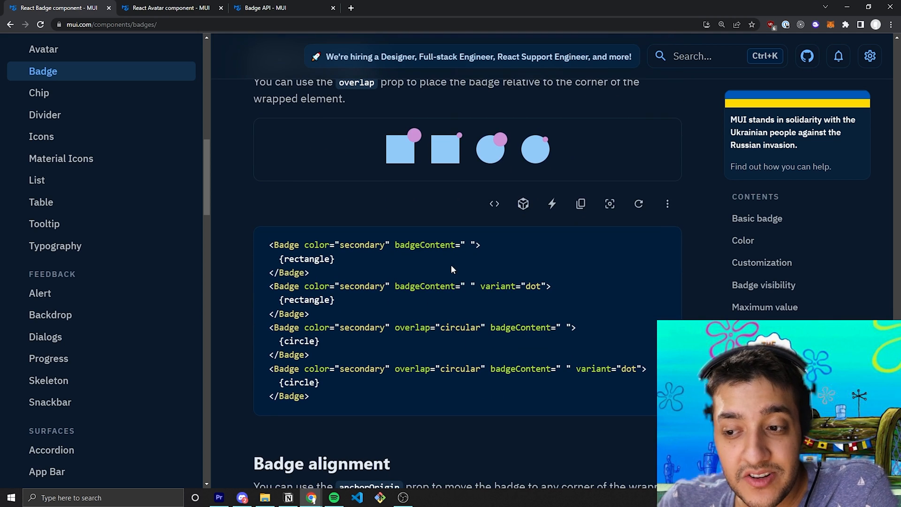
mouse_move(435, 324)
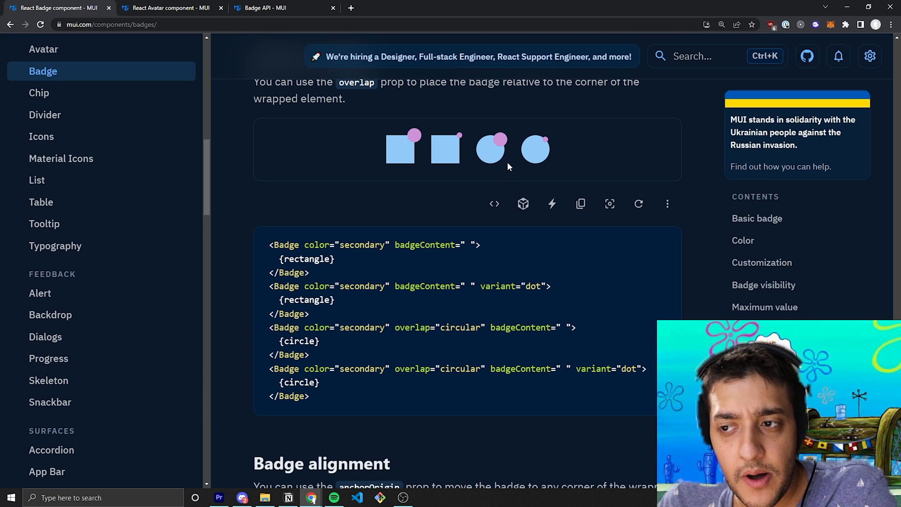
mouse_move(500, 159)
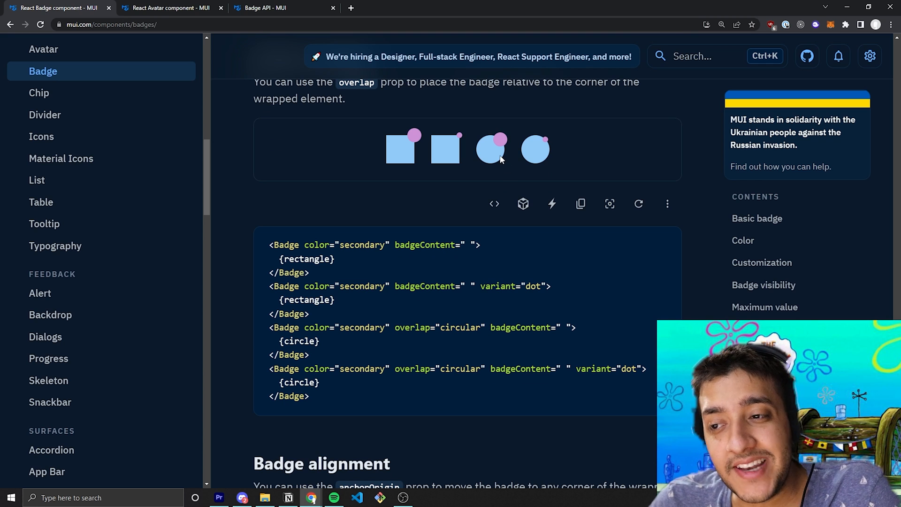
mouse_move(518, 164)
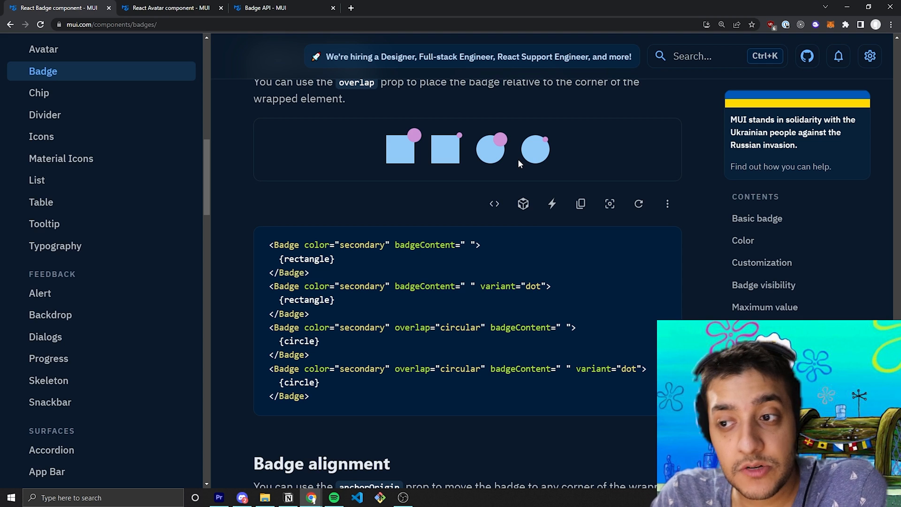
mouse_move(492, 156)
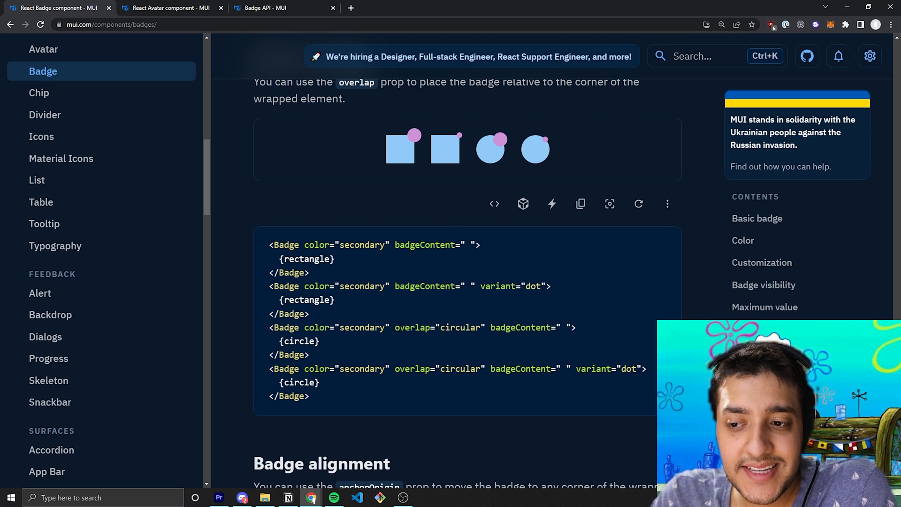
mouse_move(492, 147)
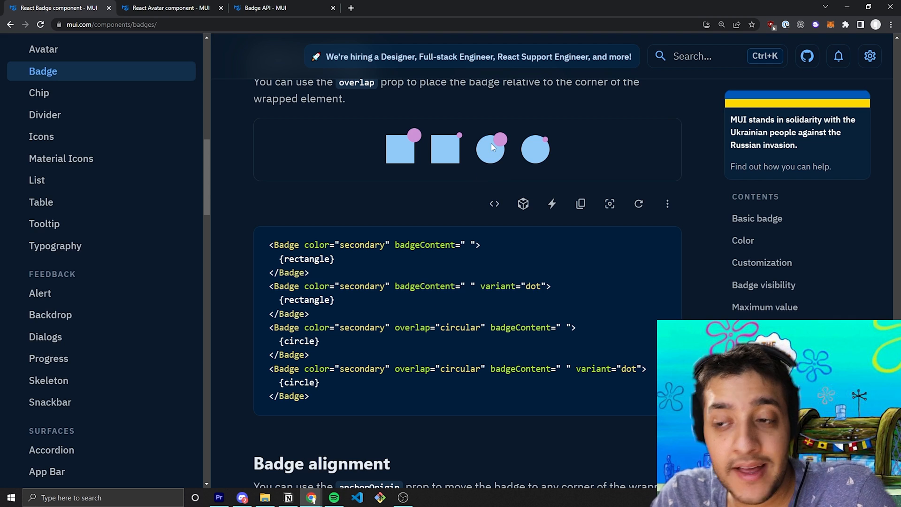
mouse_move(504, 145)
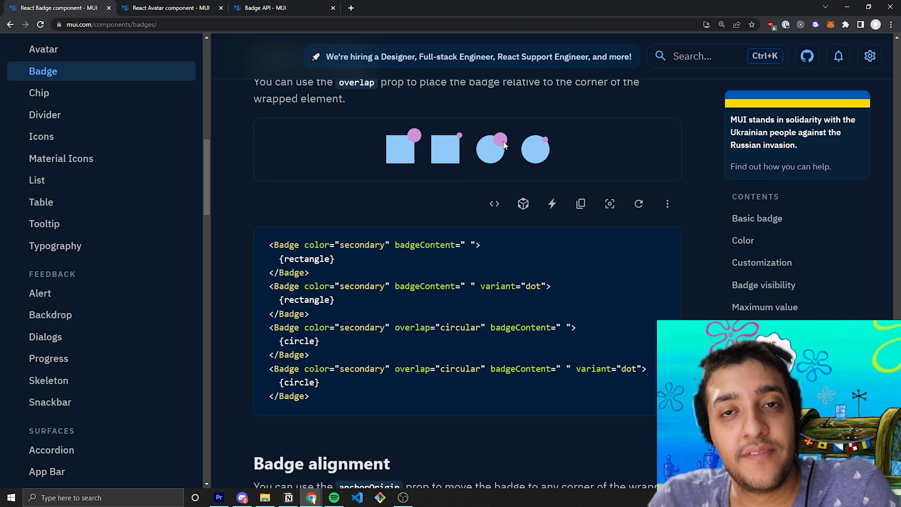
mouse_move(498, 137)
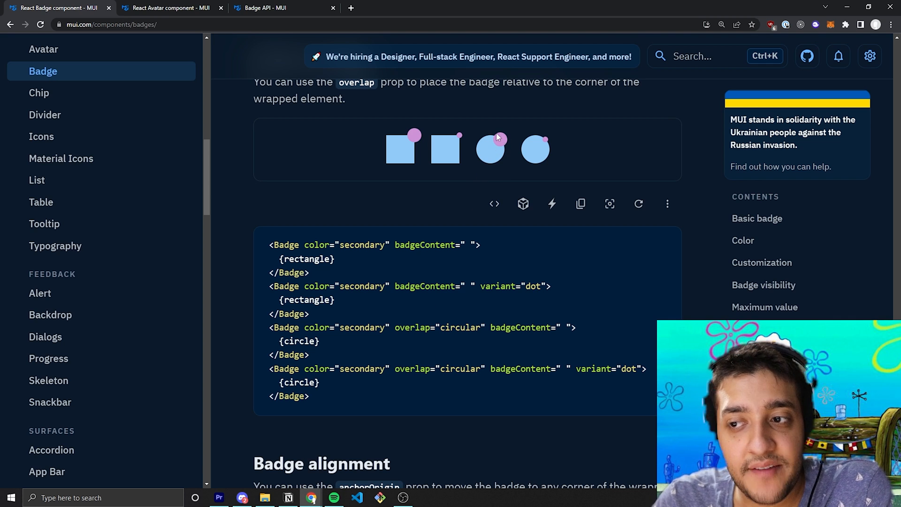
mouse_move(500, 141)
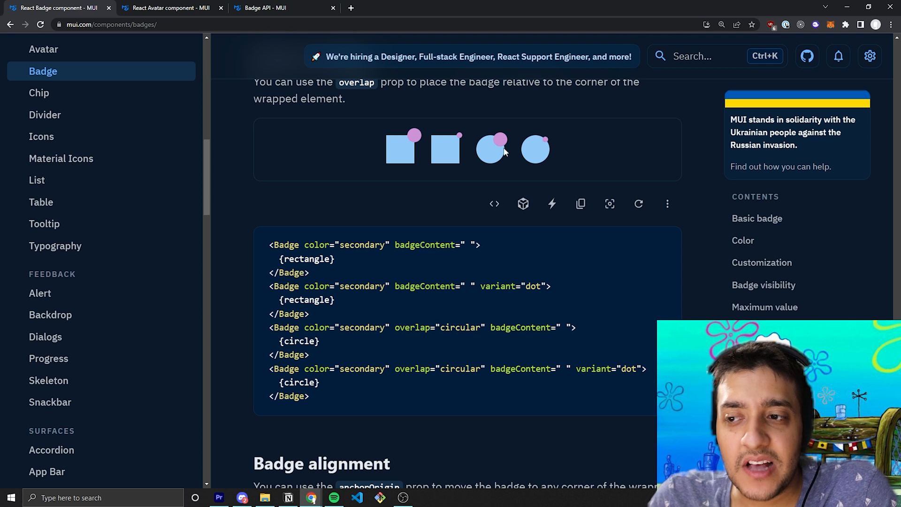
mouse_move(520, 123)
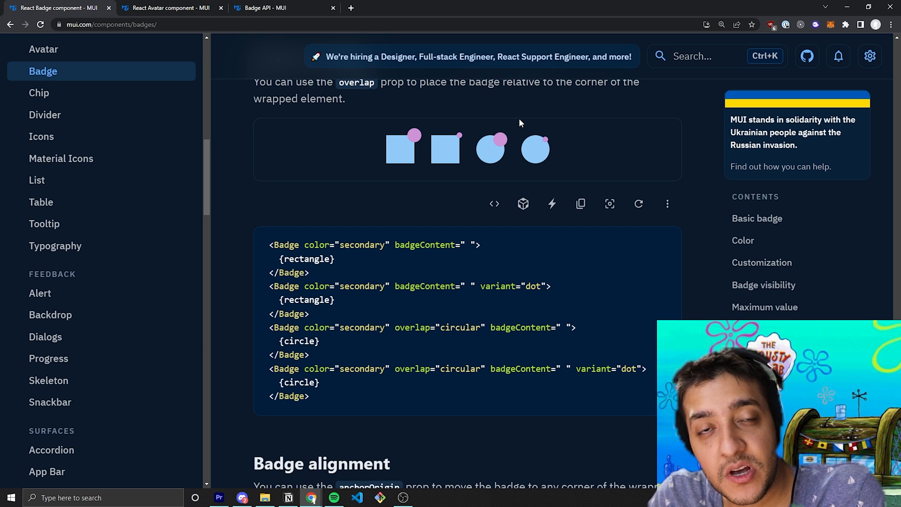
mouse_move(473, 142)
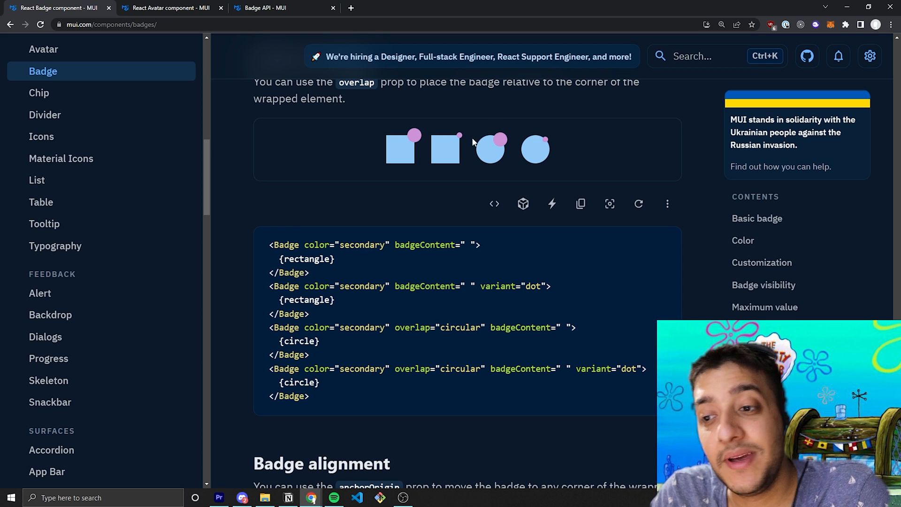
scroll(down, 3)
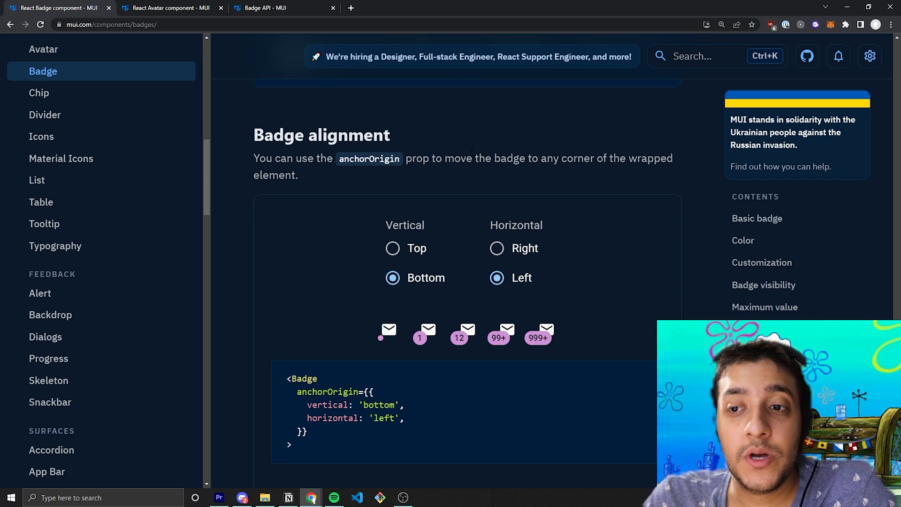
Scroll to Badge alignment and select 'bottom' in the anchorOrigin code snippet
scroll(down, 3)
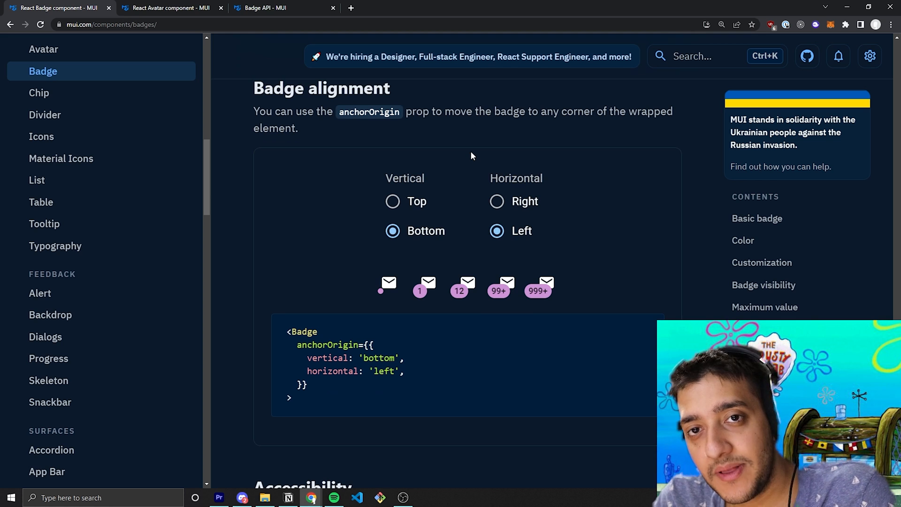
mouse_move(320, 330)
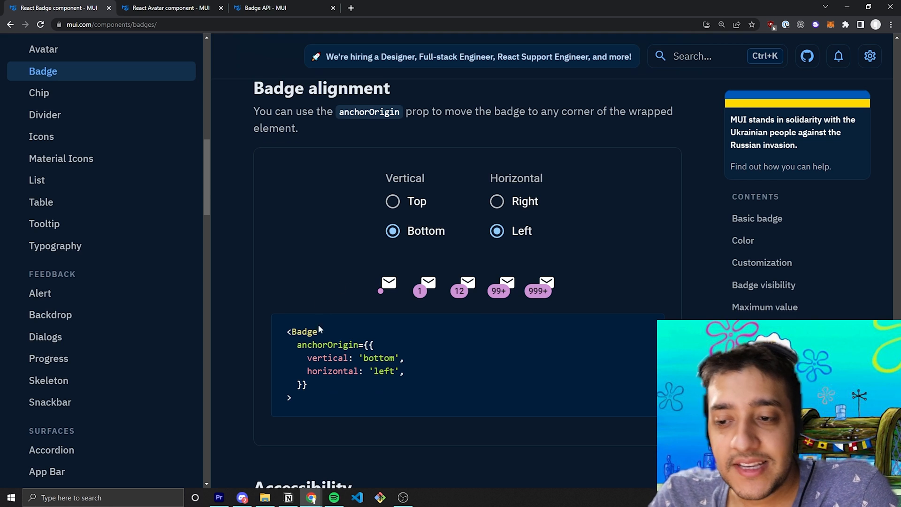
double_click(327, 345)
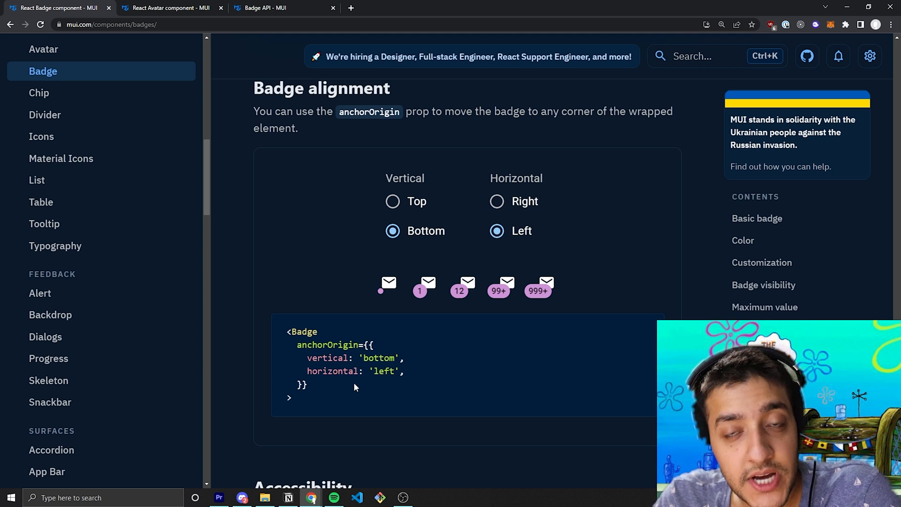
scroll(down, 3)
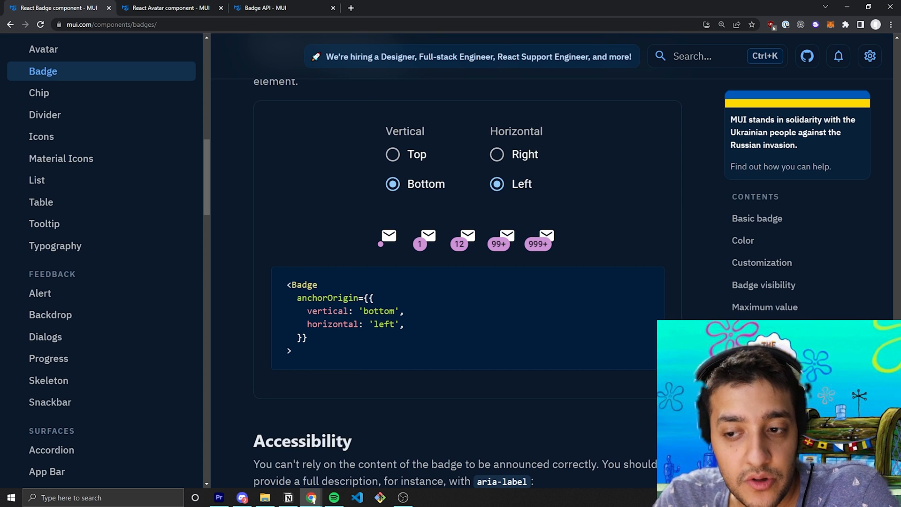
double_click(379, 311)
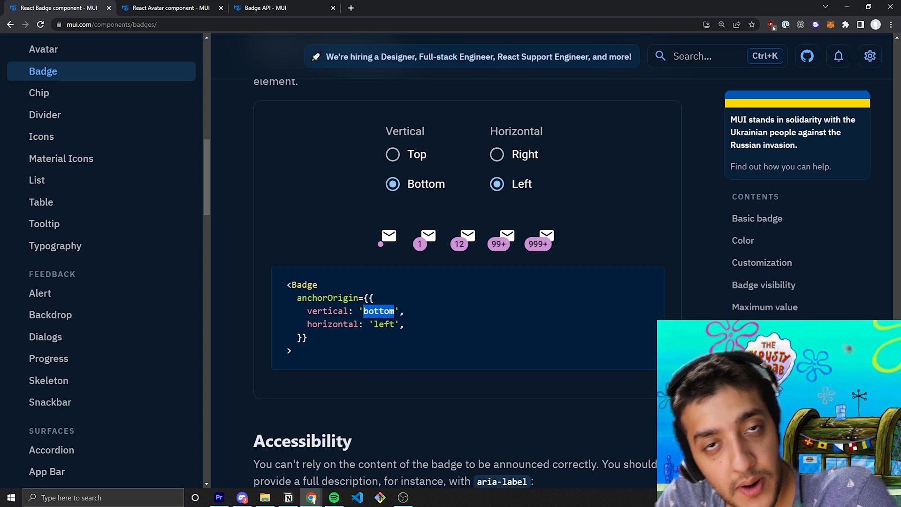
double_click(332, 323)
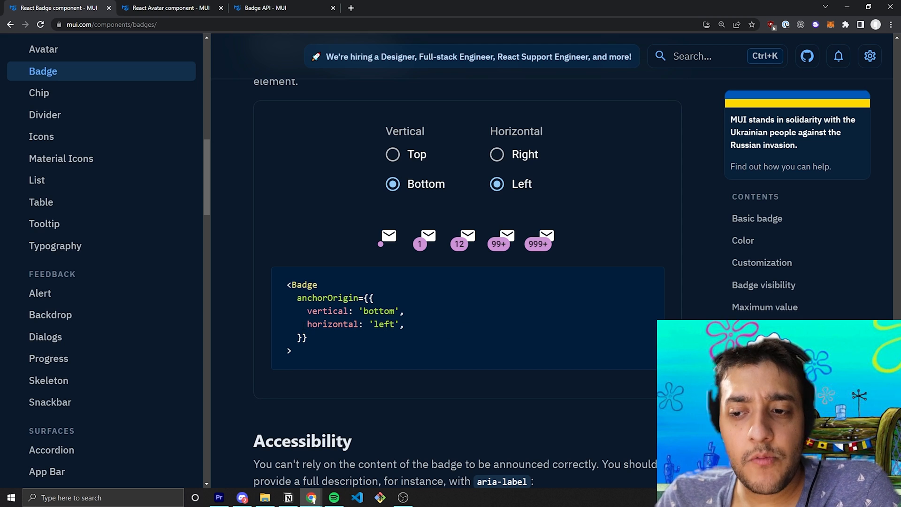
click(496, 154)
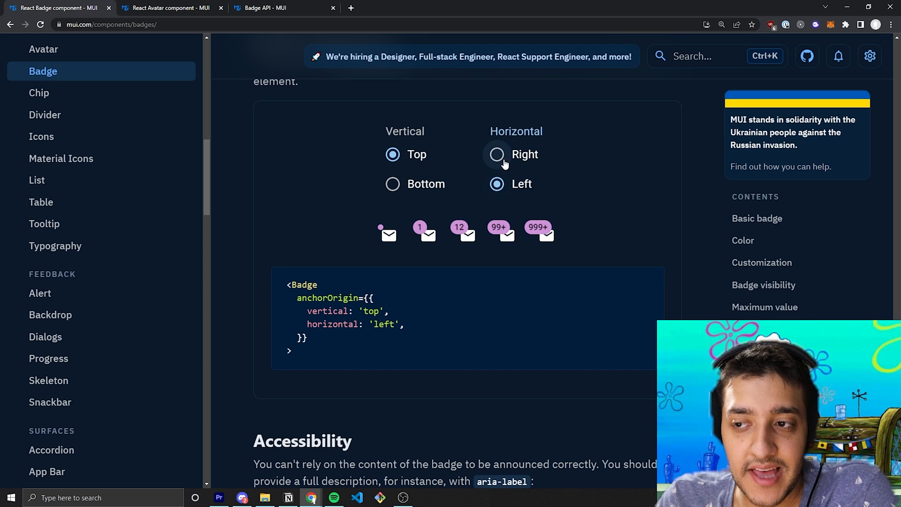
click(496, 154)
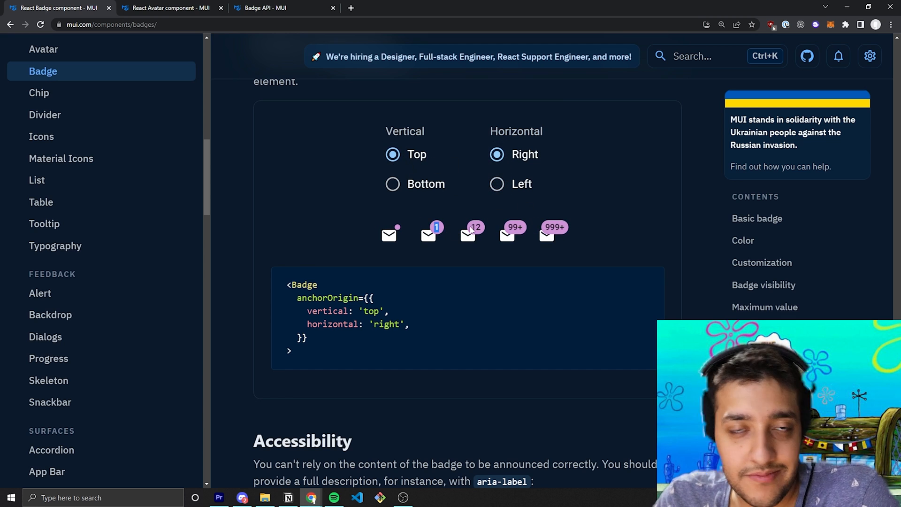
mouse_move(507, 258)
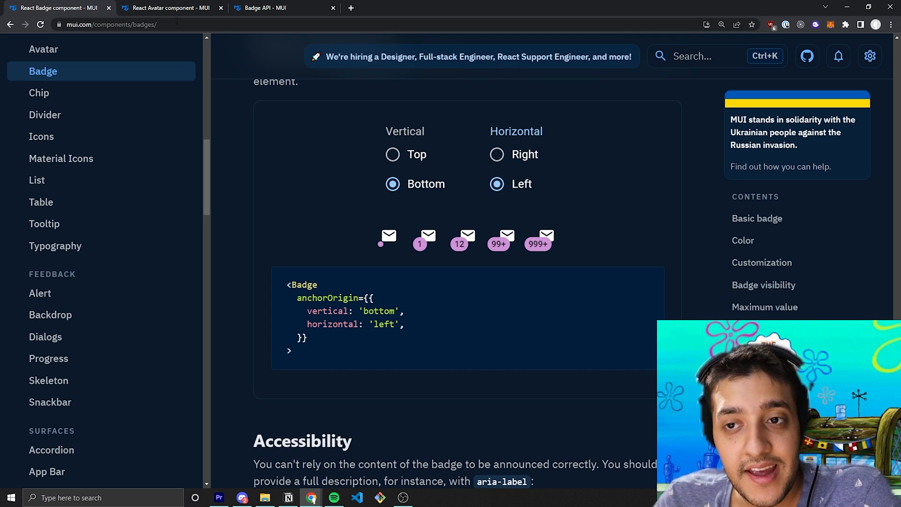
Return to the Badge API tab and scroll past the props to Inheritance and CSS class names
click(271, 7)
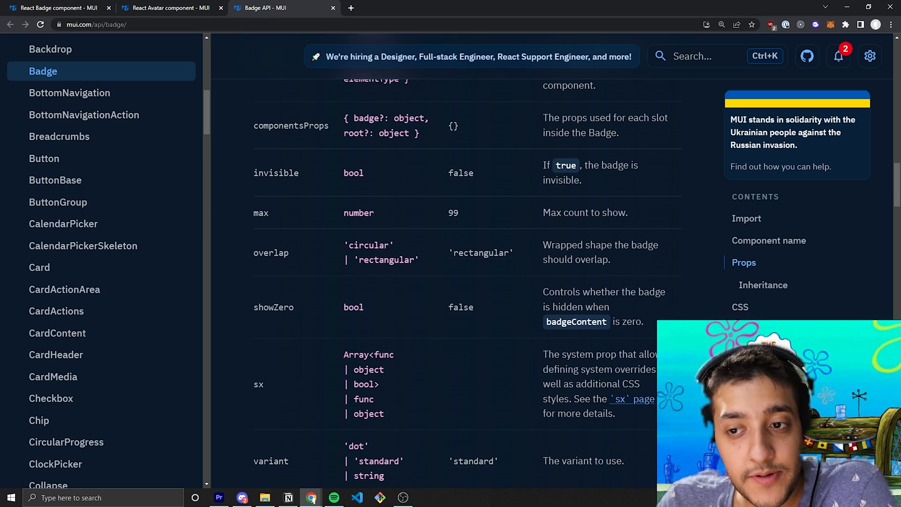
scroll(up, 3)
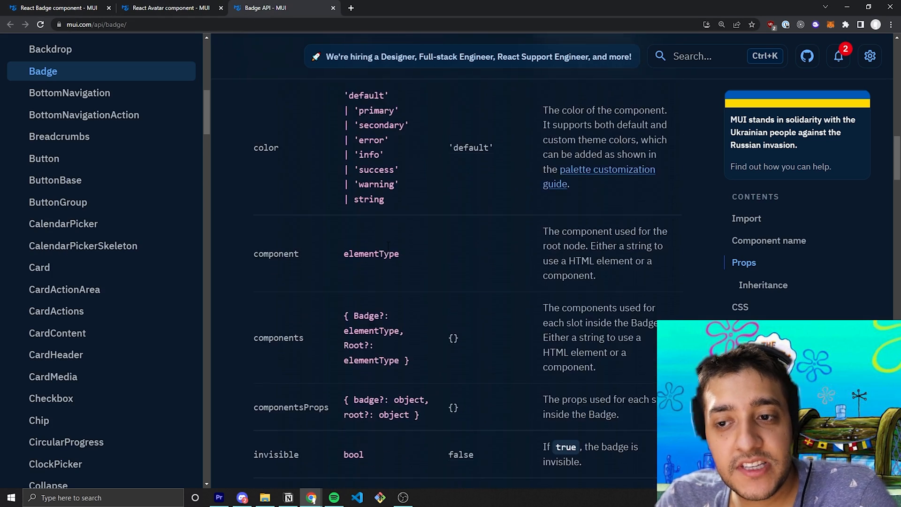
scroll(up, 3)
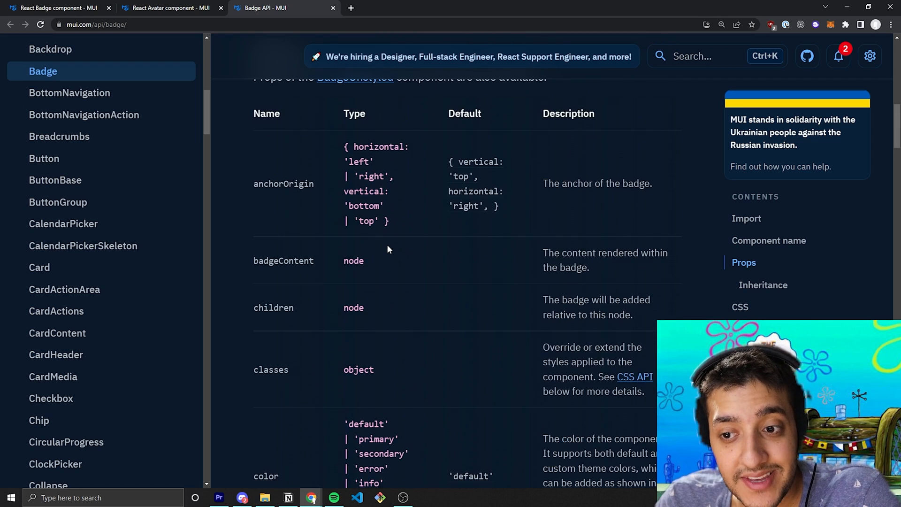
scroll(down, 3)
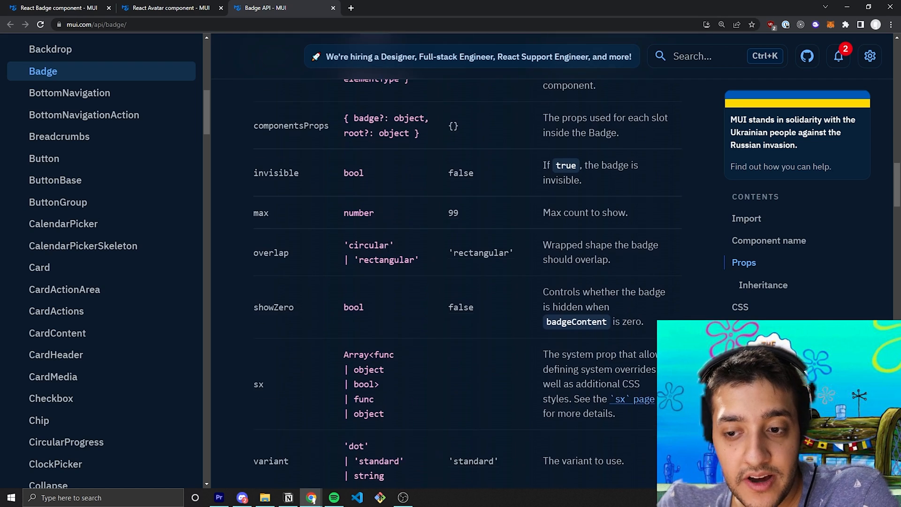
scroll(down, 3)
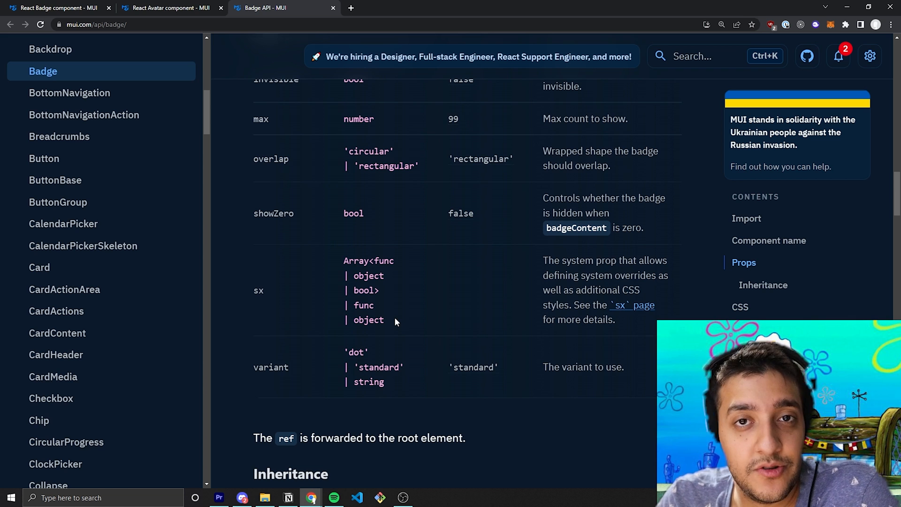
scroll(down, 3)
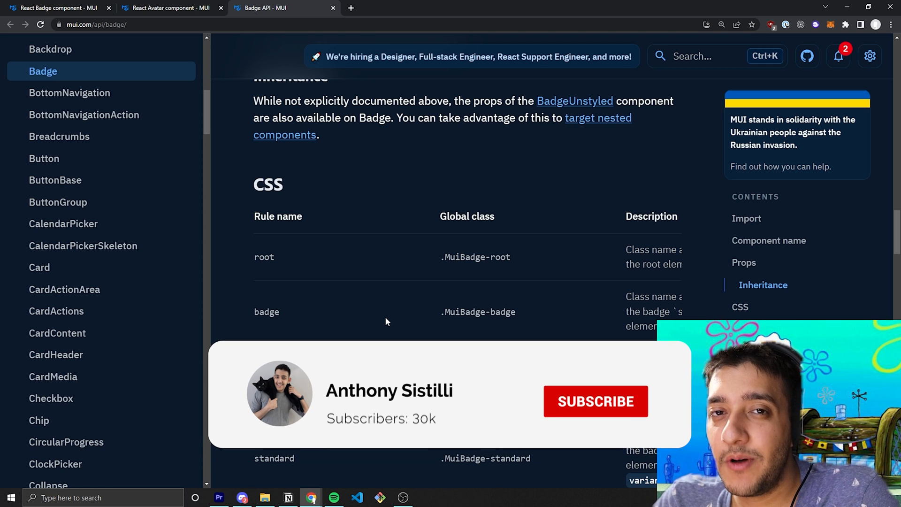
click(595, 402)
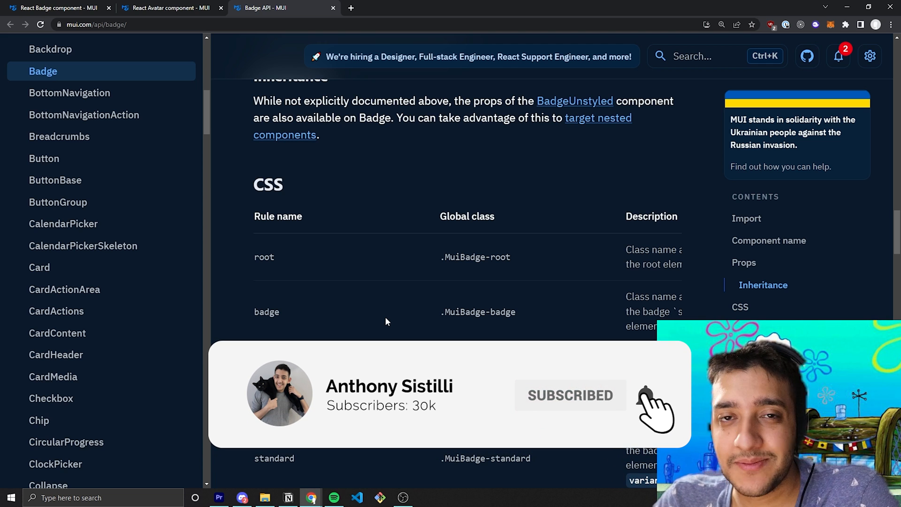